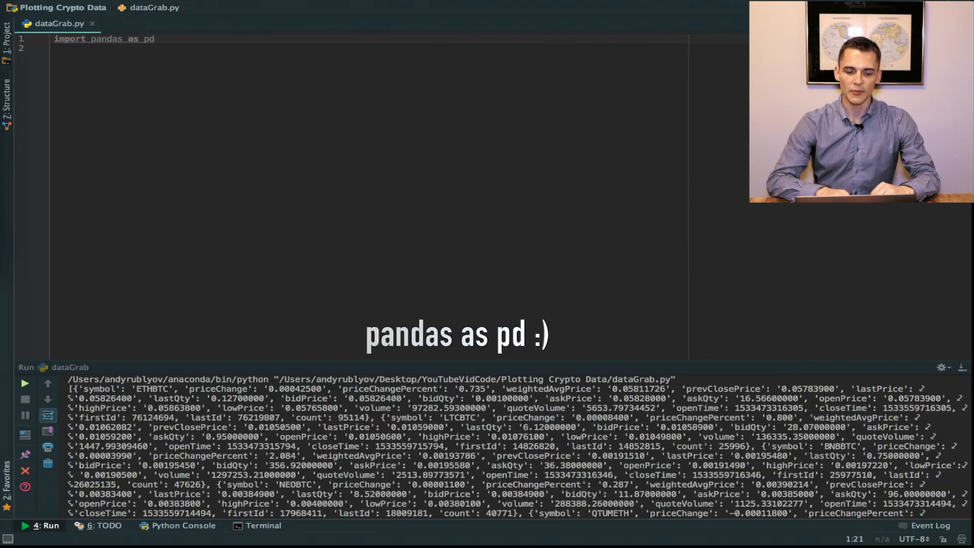
# Add 'import numpy as np' and 'import requests' beneath 'import pandas as pd'.
pyautogui.write('import numpy as np')
pyautogui.write('import r')
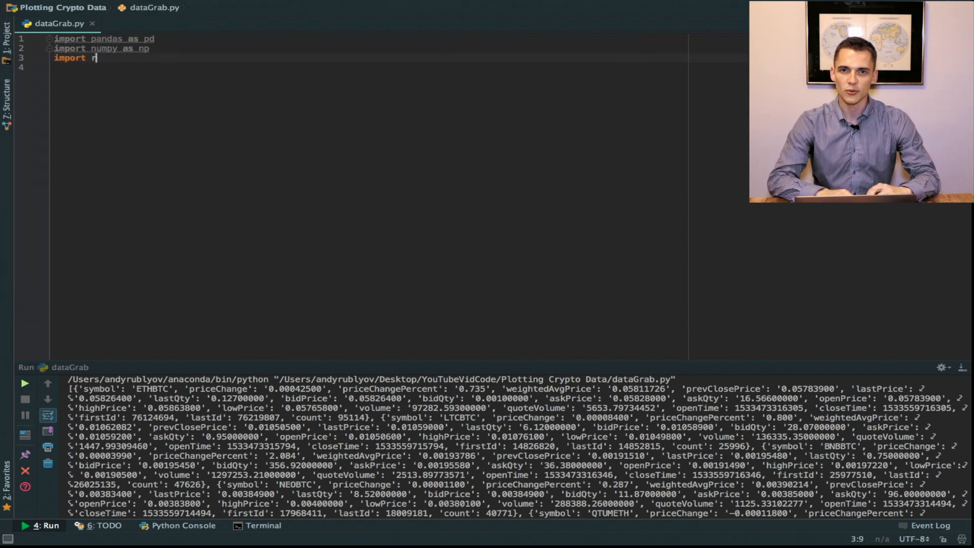
pyautogui.write('equests')
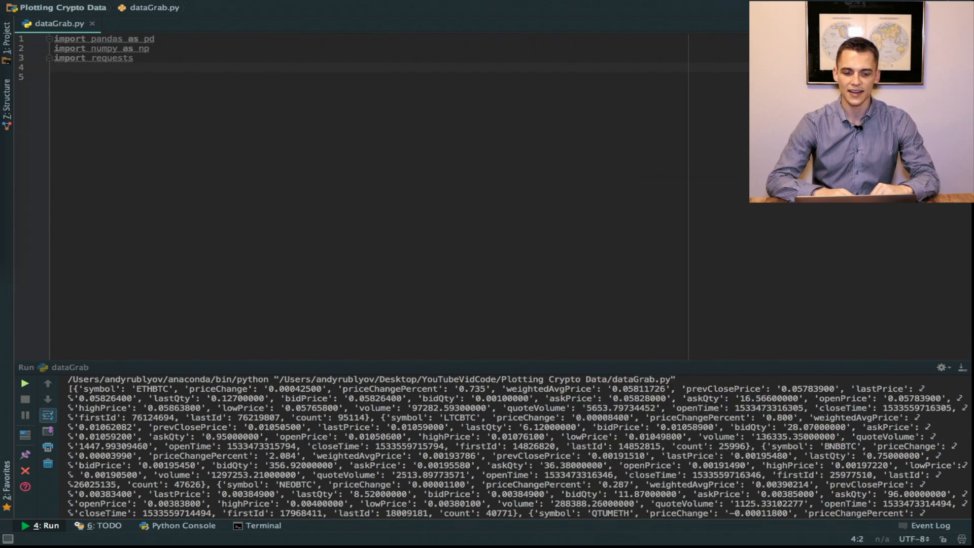
# Define class DataGrab with a getBinanceSpot(self) method and its '1 API pull' docstring.
pyautogui.write('class DataGra')
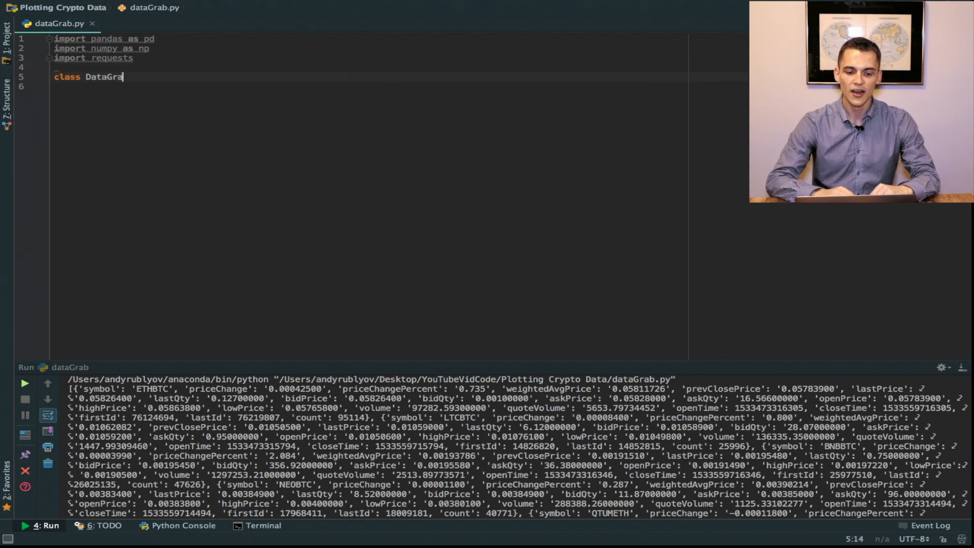
pyautogui.write('b:')
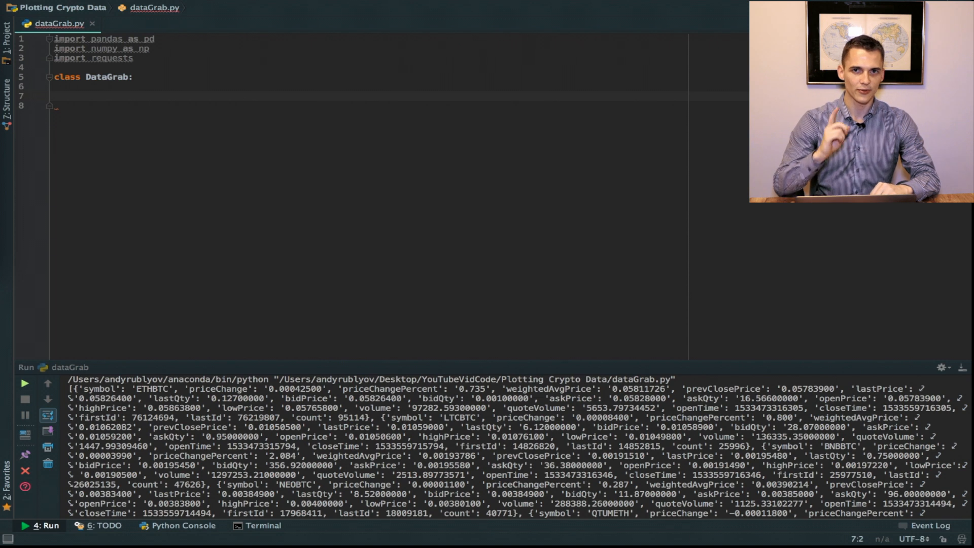
pyautogui.write('def getBin')
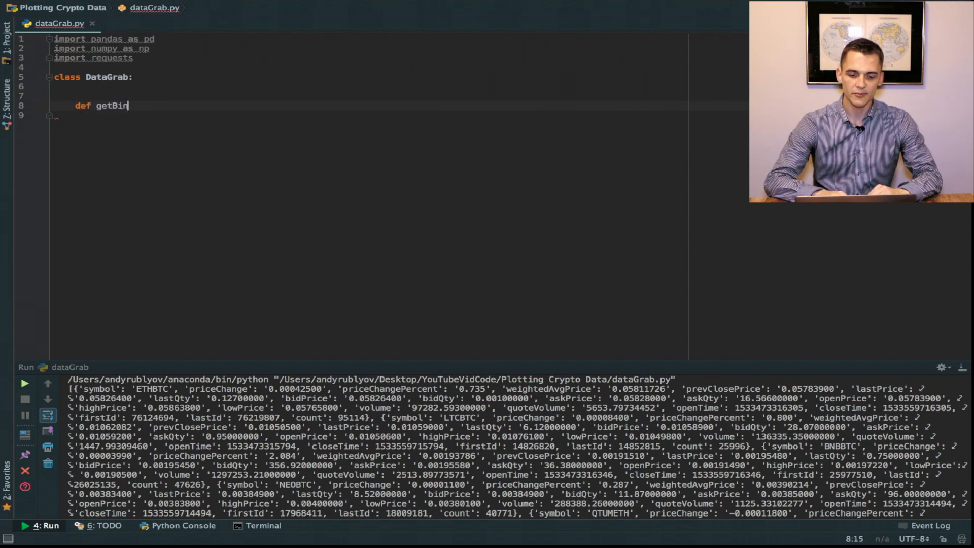
pyautogui.write('anceSpot(self):')
pyautogui.write('Requests all data at once w/')
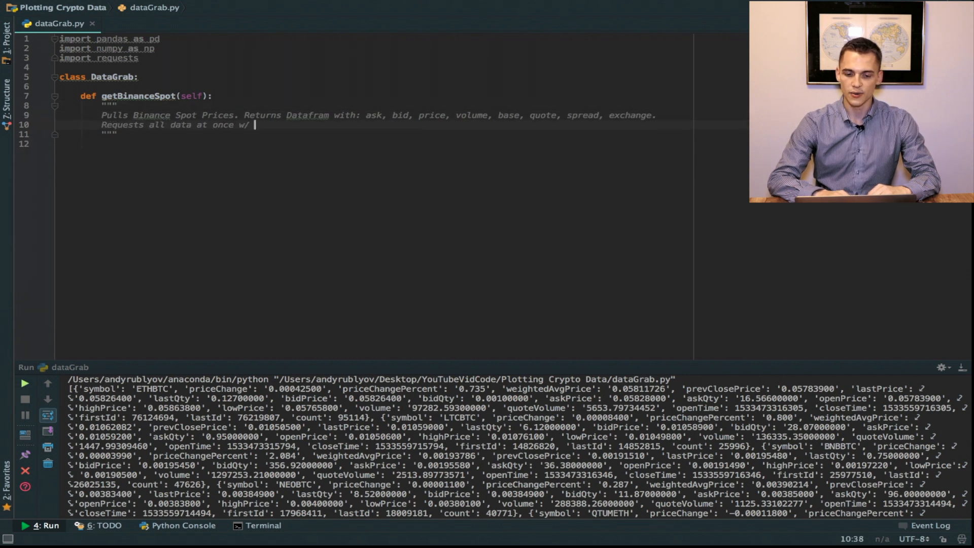
pyautogui.write('1 API pull')
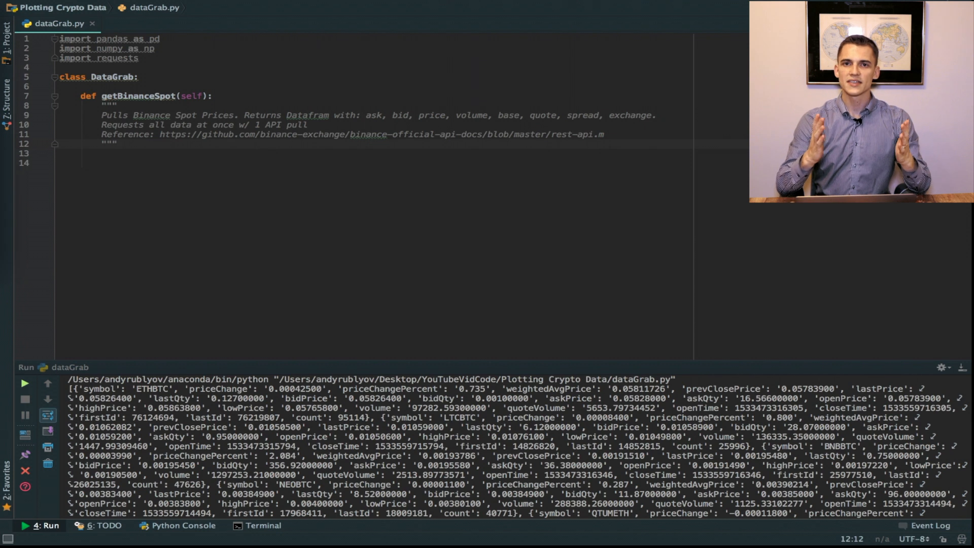
# Start a nested splitPair(tickerString) function and select ETHBTC in the run output.
pyautogui.write('def spli')
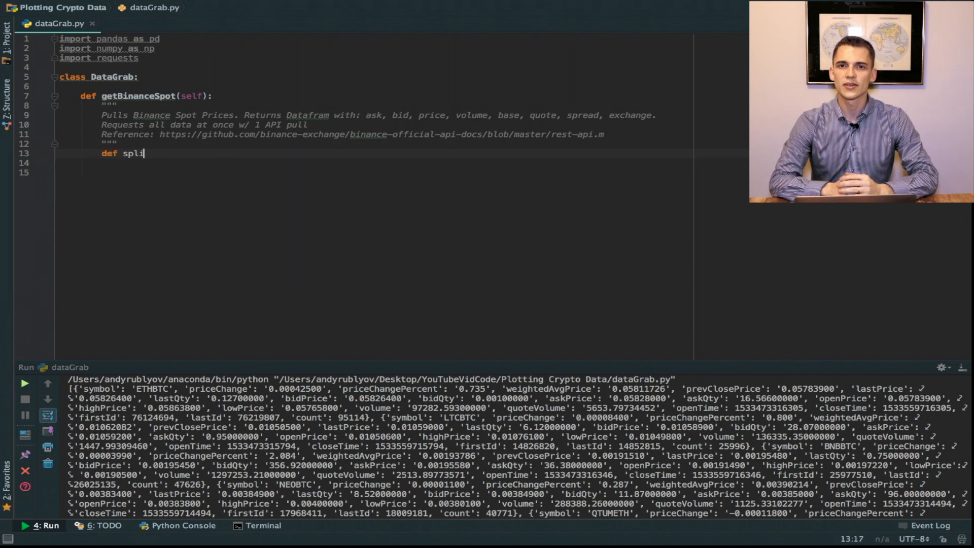
pyautogui.write('tPair(tickerString):')
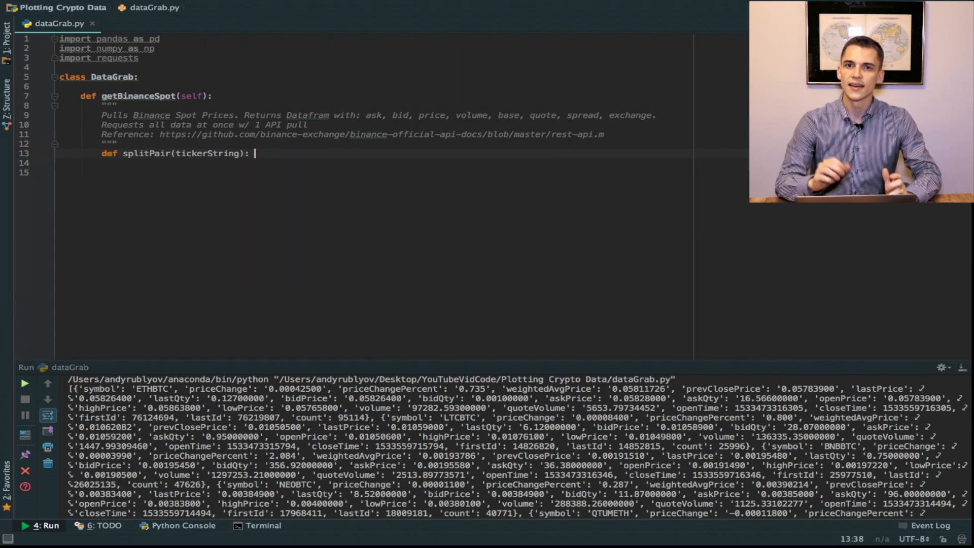
pyautogui.moveTo(62, 254)
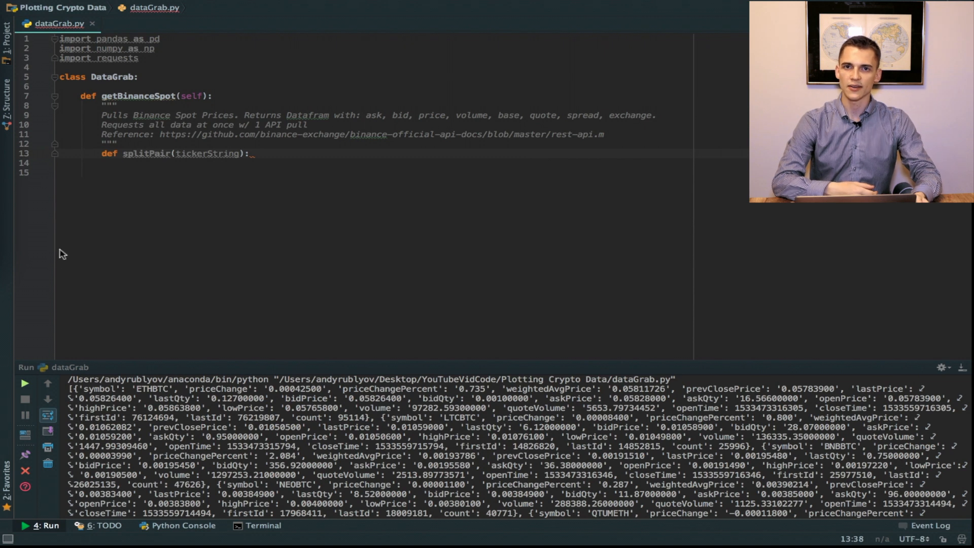
pyautogui.moveTo(131, 391)
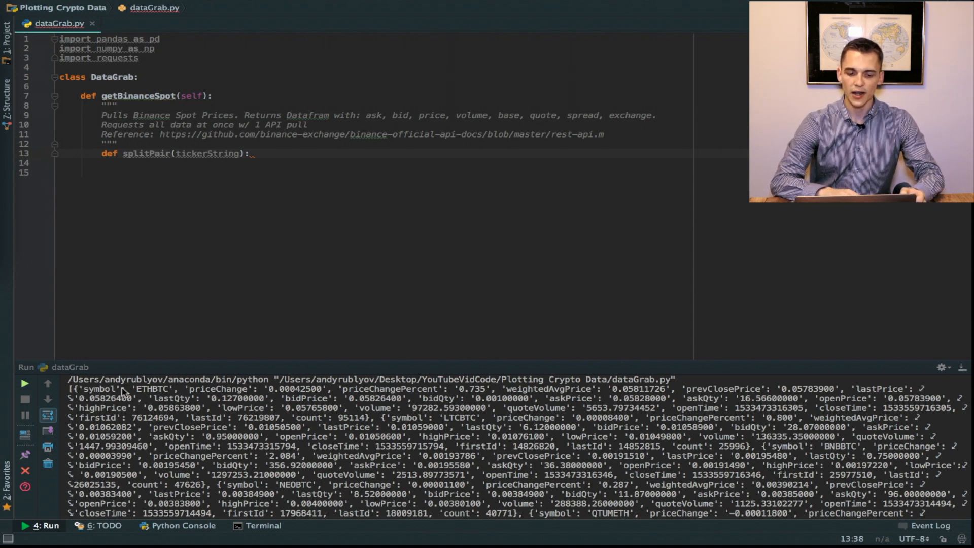
pyautogui.doubleClick(152, 388)
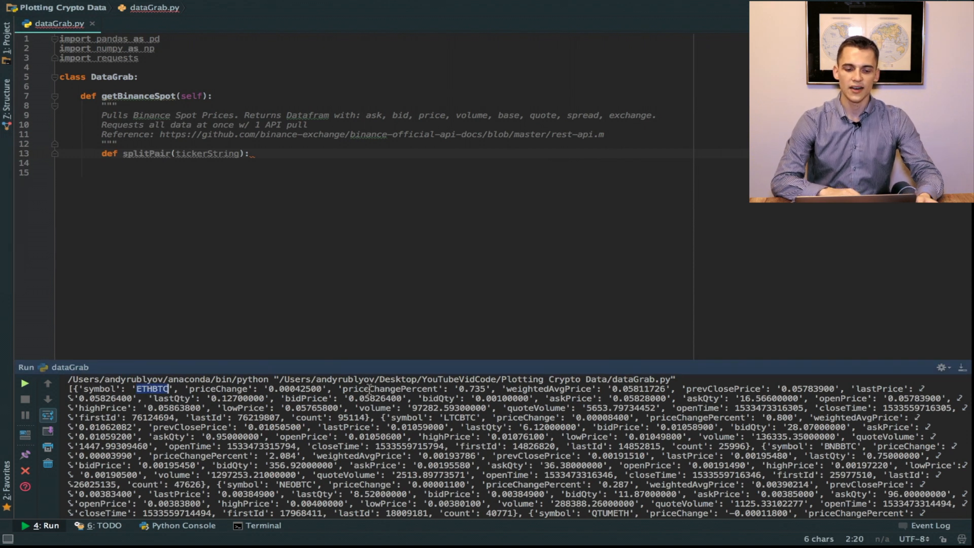
pyautogui.moveTo(250, 178)
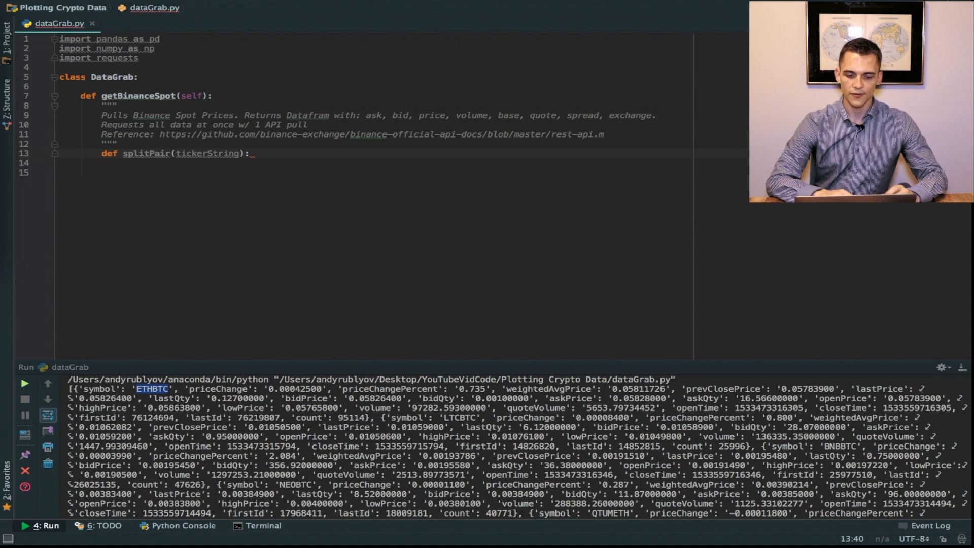
# Split USDT- and ETH-quoted tickers into lowercase base and 'usdt' or 'eth'.
pyautogui.write("if tickerString[-4:] == 'USDT':")
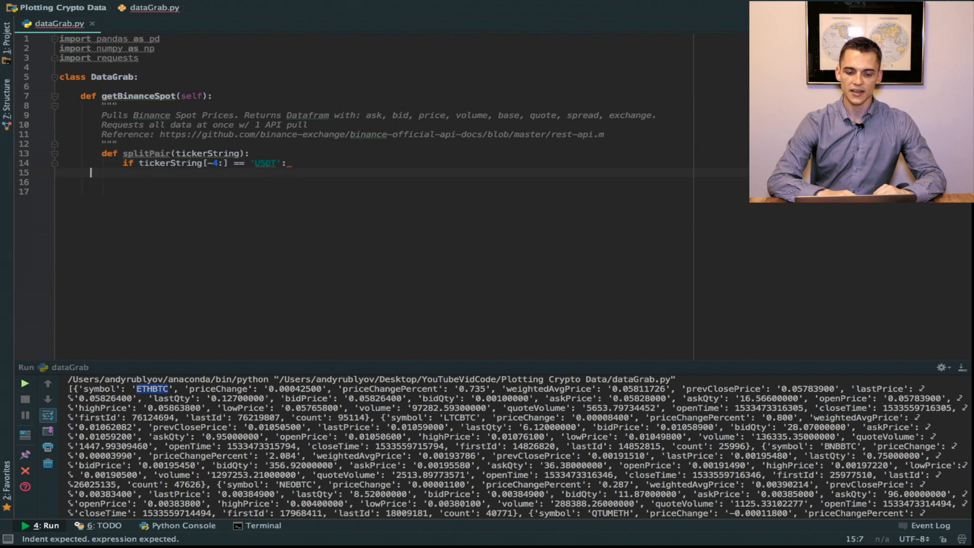
pyautogui.write('return [tickerString')
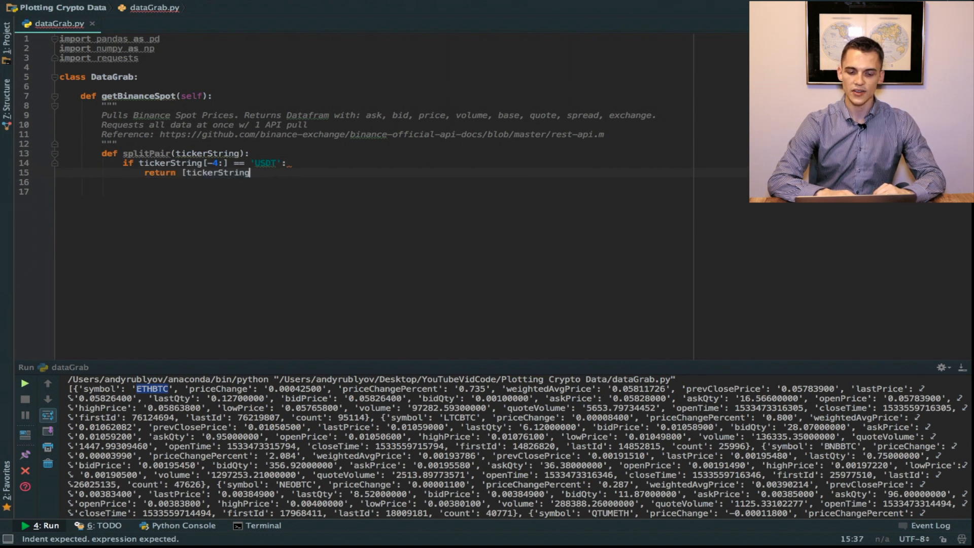
pyautogui.write(".split('USDT')[0].lower(),")
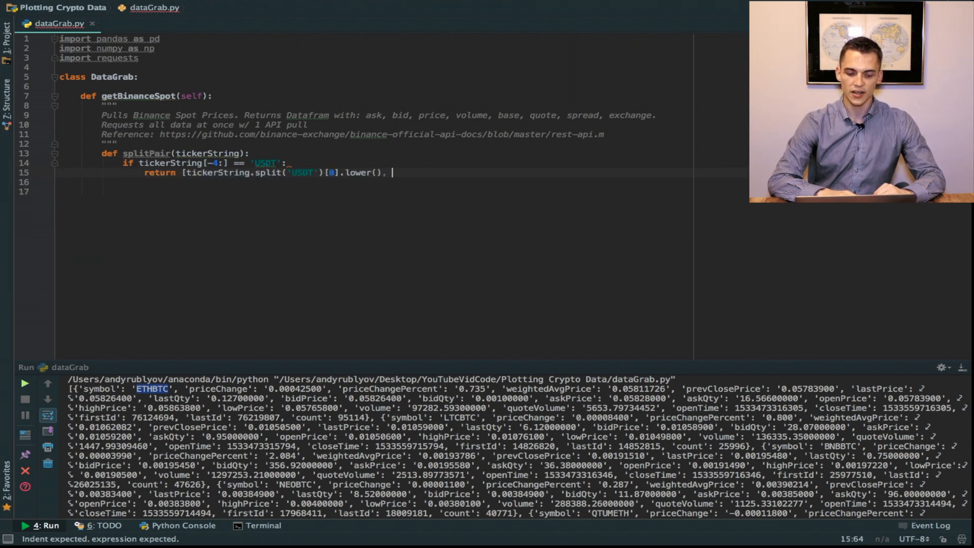
pyautogui.write("'usdt']")
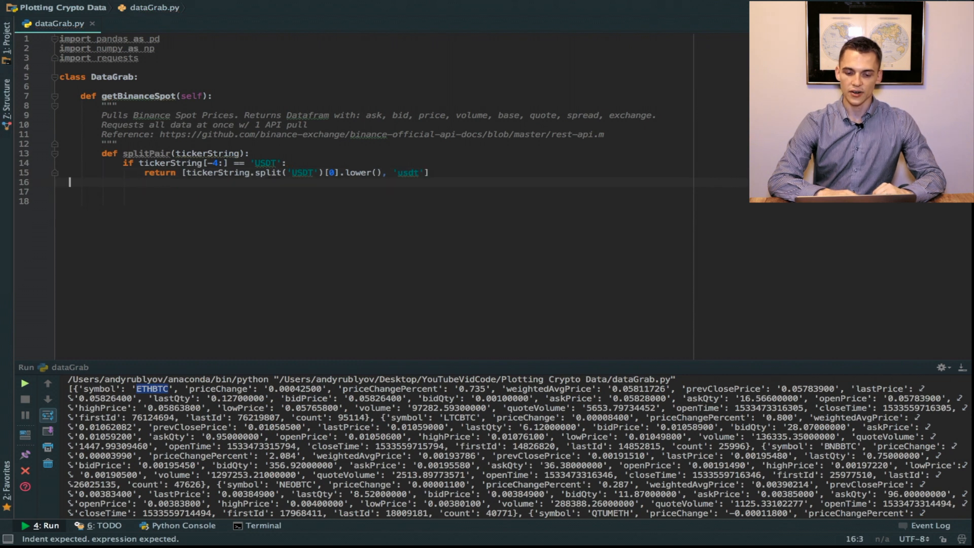
pyautogui.write('elif tickerString[-3')
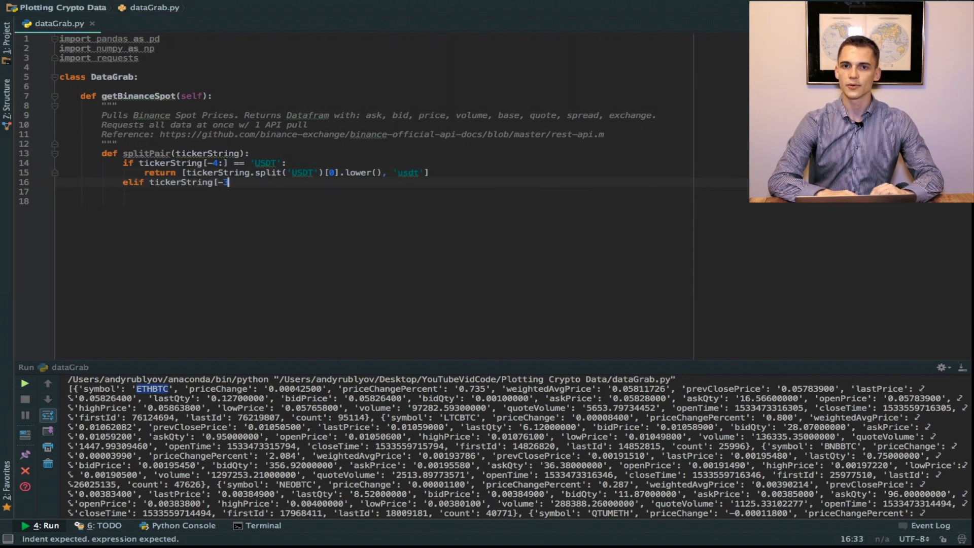
pyautogui.write("3:] == 'ETH':")
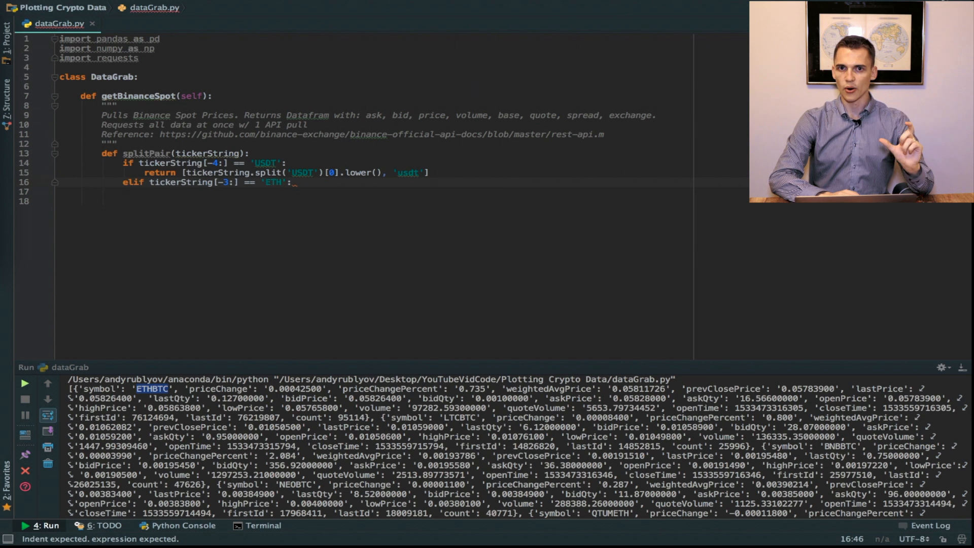
pyautogui.write("return [tickerString.split('ETH')[0].lower(),")
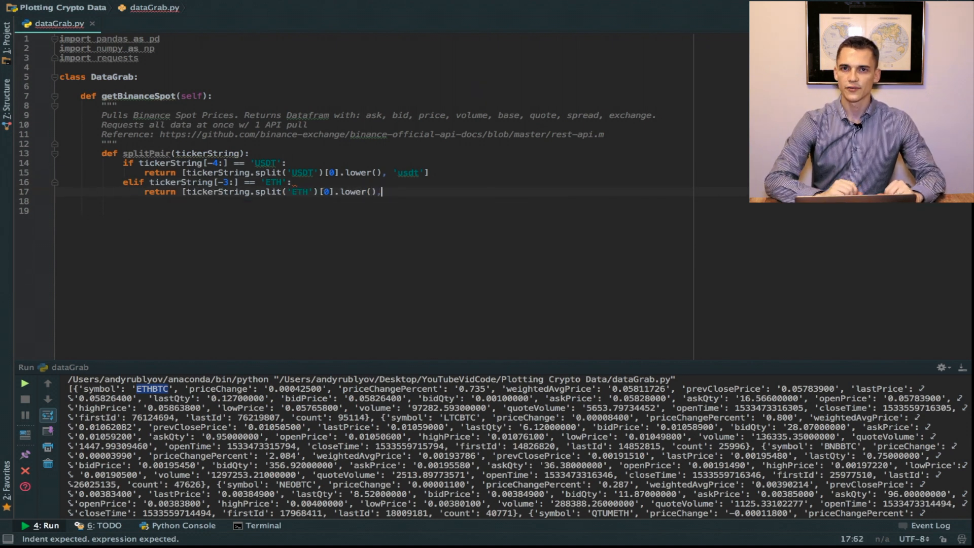
pyautogui.write("'eth']")
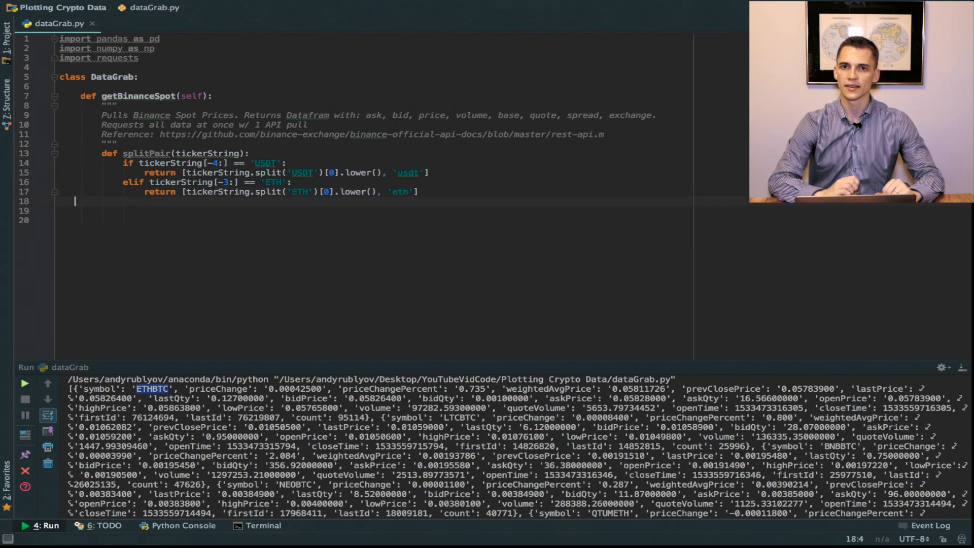
# Add BTC and BNB branches and a final np.nan return to splitPair.
pyautogui.write("elif tickerString[-3:] == 'BTC':")
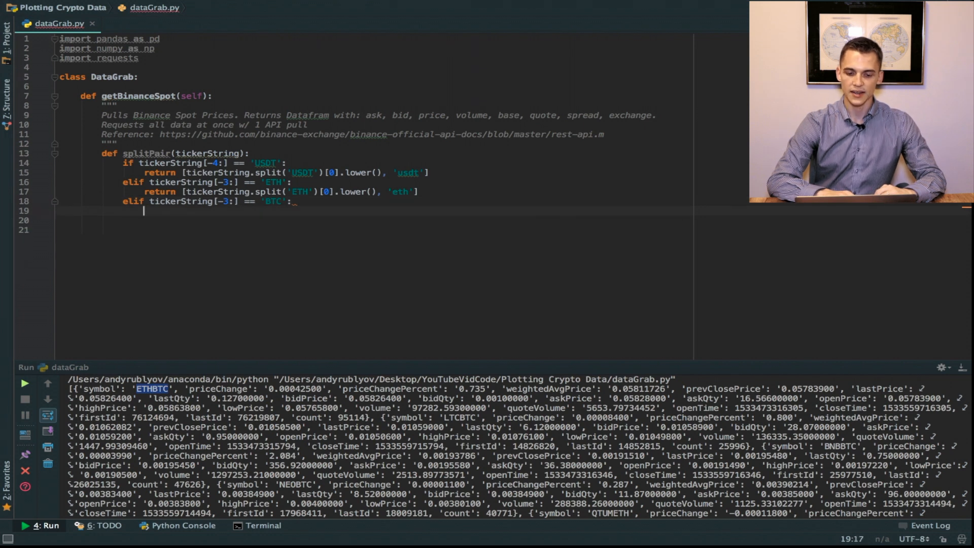
pyautogui.write("return [tickerString.split('BTC')[0].lower(), 'btc")
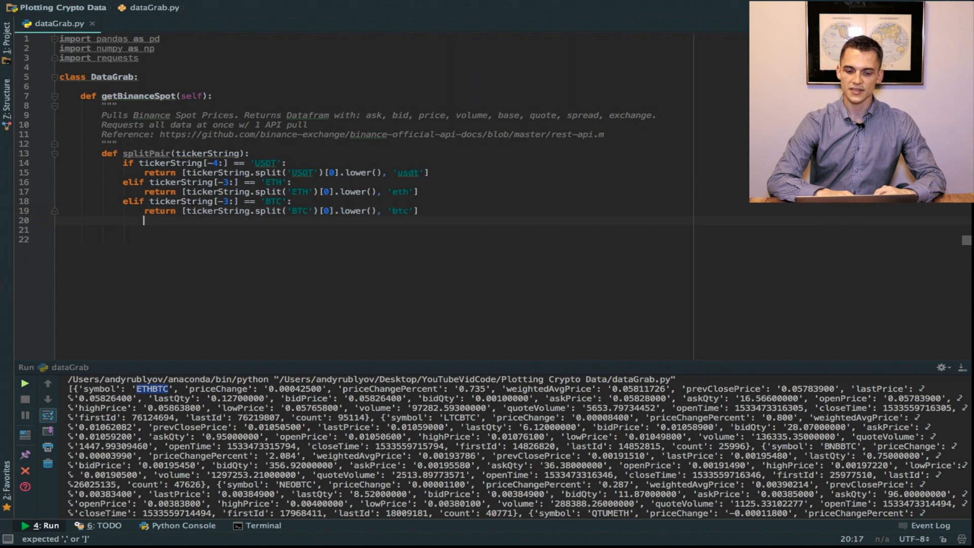
pyautogui.write('elif tick')
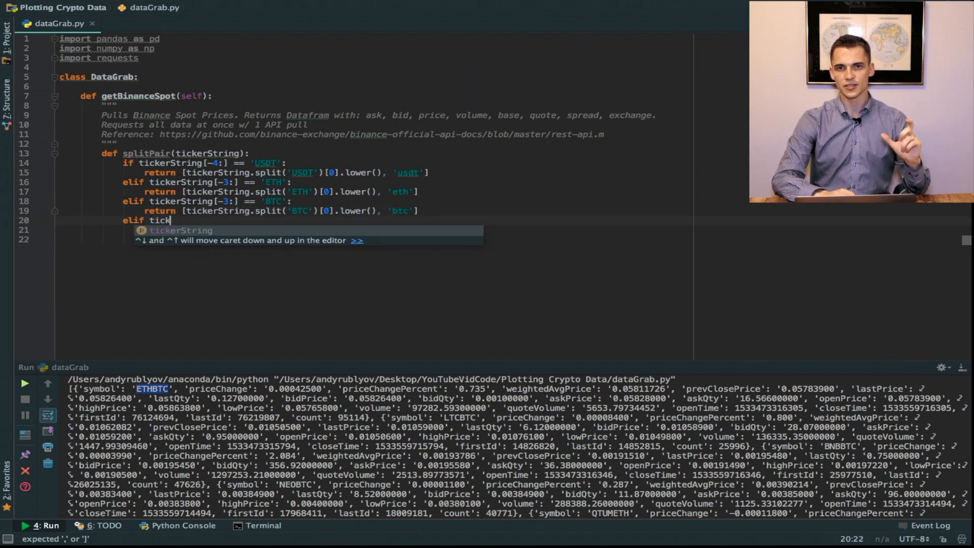
pyautogui.write("erString[-3:] == 'BNB':")
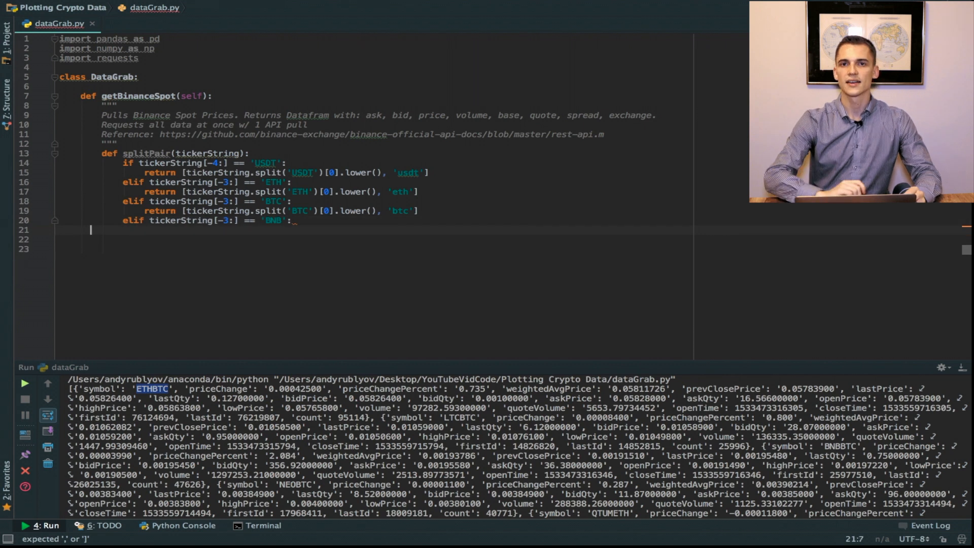
pyautogui.write("return [tickerString.split('BNB")
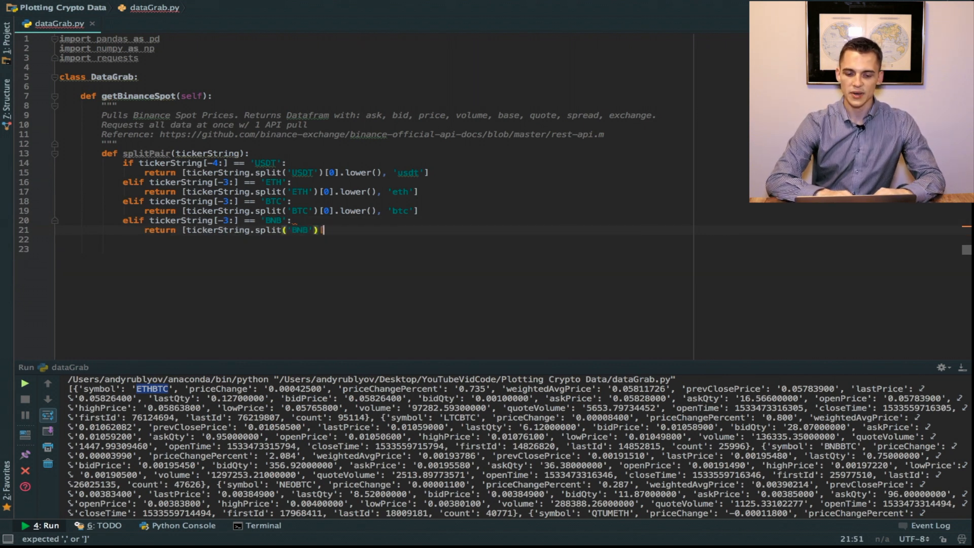
pyautogui.write("[0].lower(), 'bnb']")
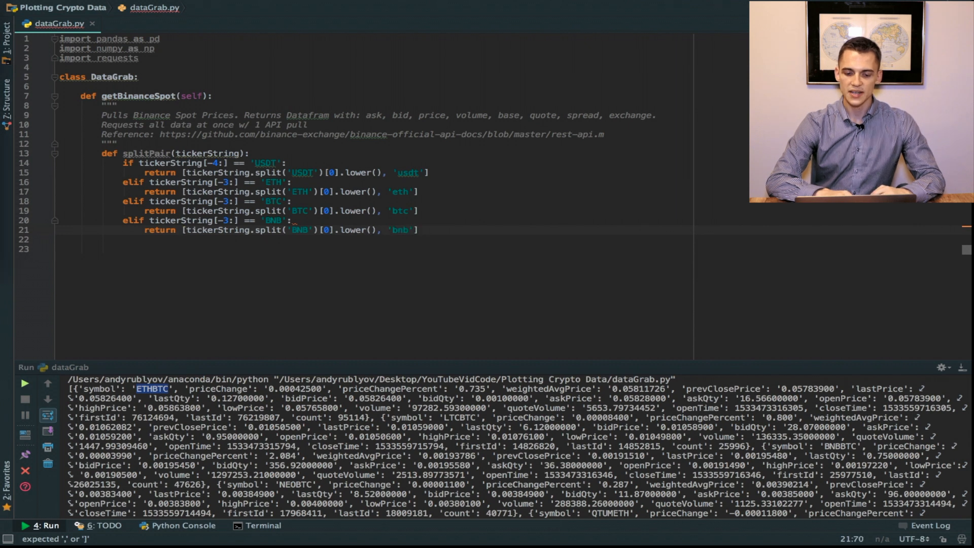
pyautogui.write('return np.nan')
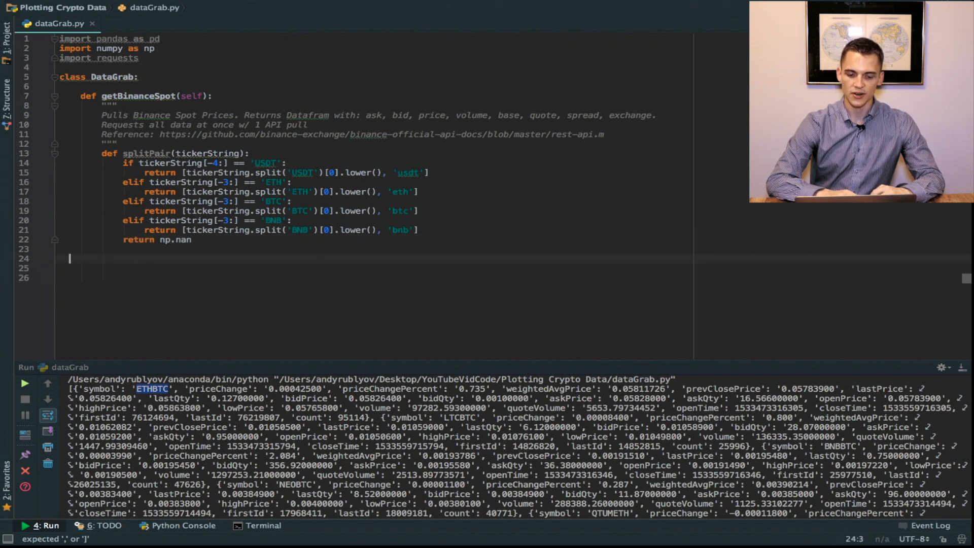
# Fetch the api/v1/ticker/24hr URL into bnn_df, print it, and run the script.
pyautogui.write("url = 'https://api.binance.com/api/v1/")
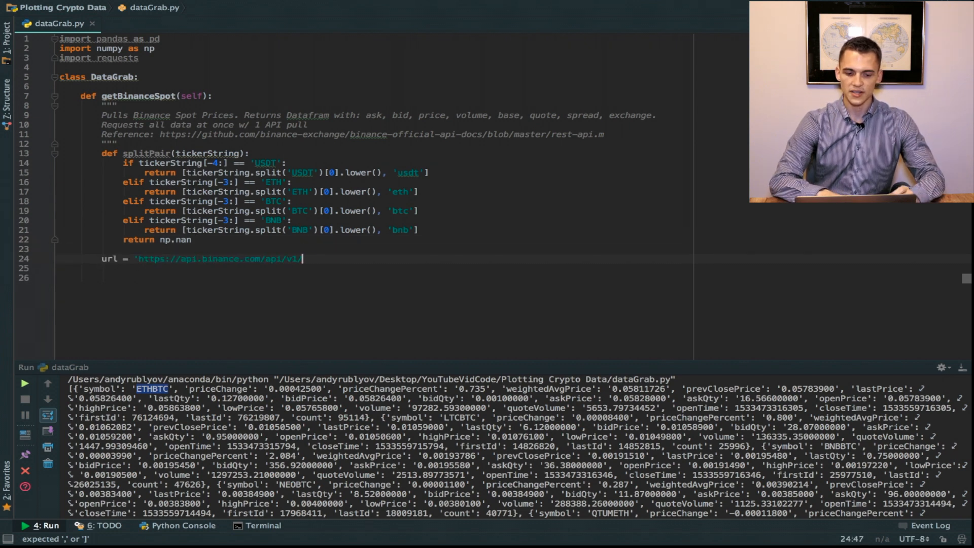
pyautogui.write("ticker/24hr'")
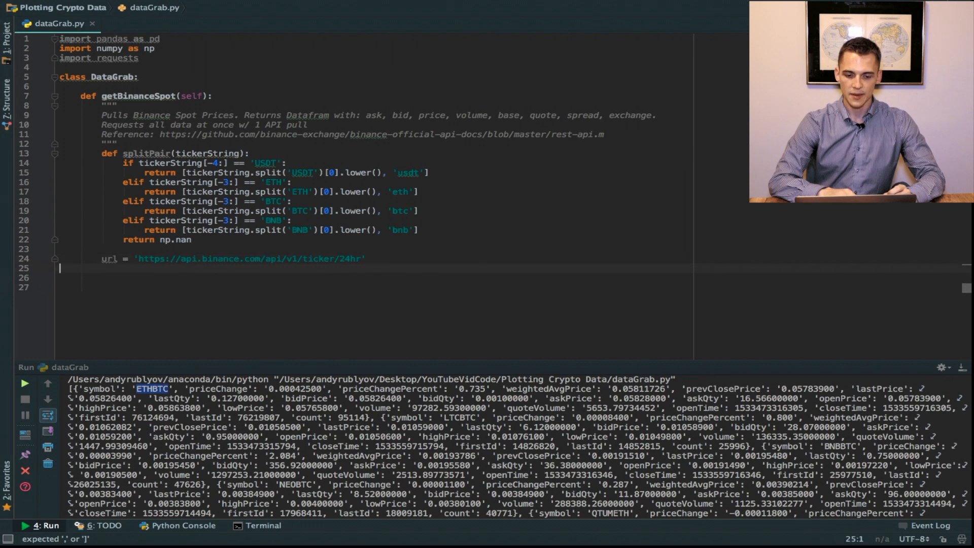
pyautogui.write('bnn_df = pd.DataF')
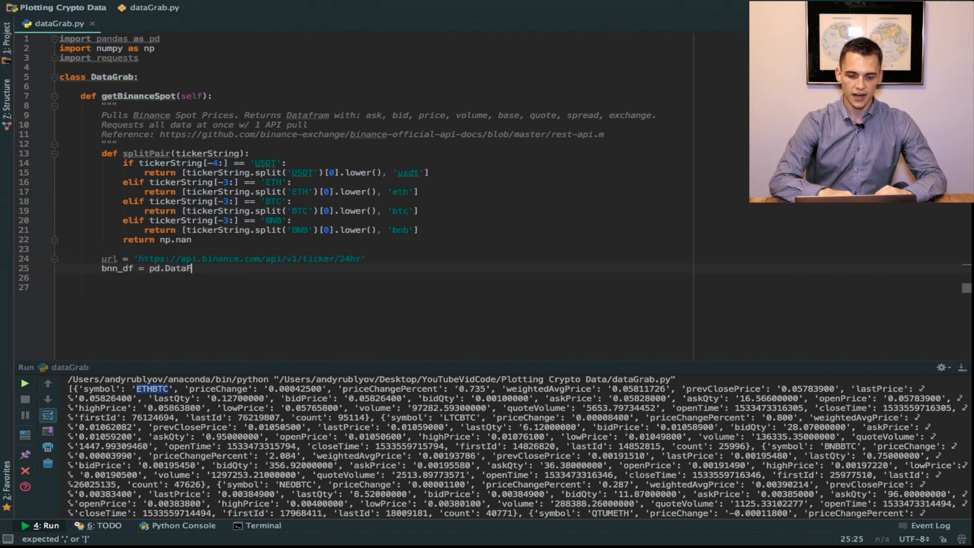
pyautogui.write('rame(requests.get(url).js')
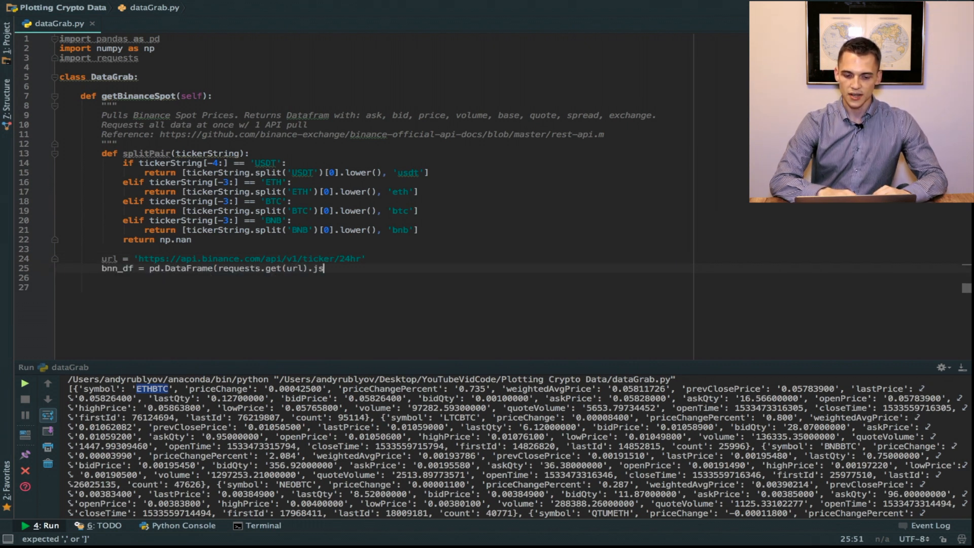
pyautogui.write('on())')
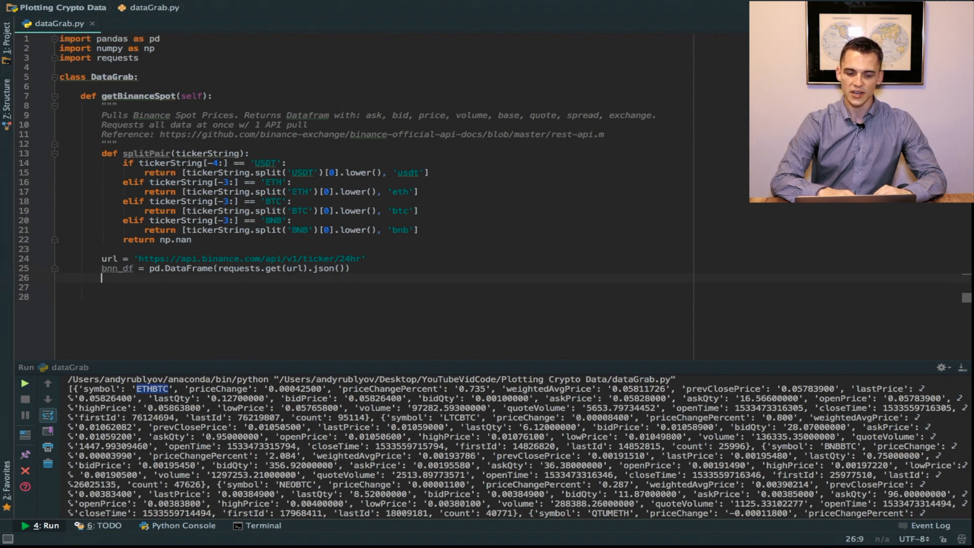
pyautogui.write('print(')
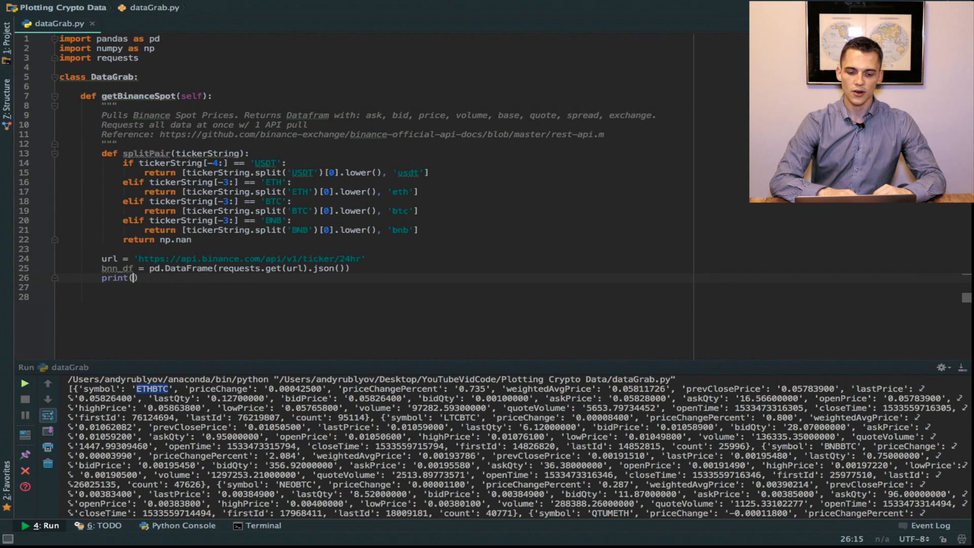
pyautogui.write('bnn_df')
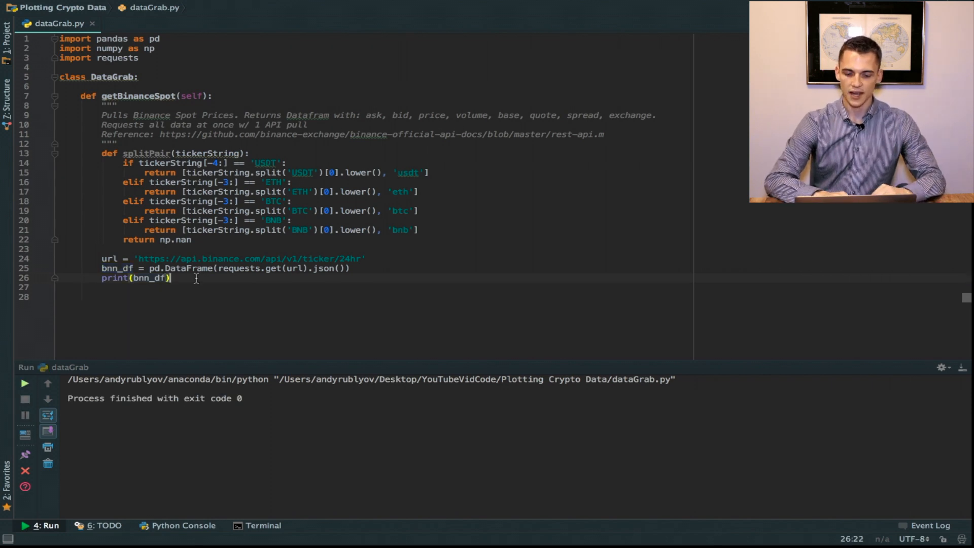
pyautogui.write('DataGrab().getBinanceSpot(')
pyautogui.write('print(a)')
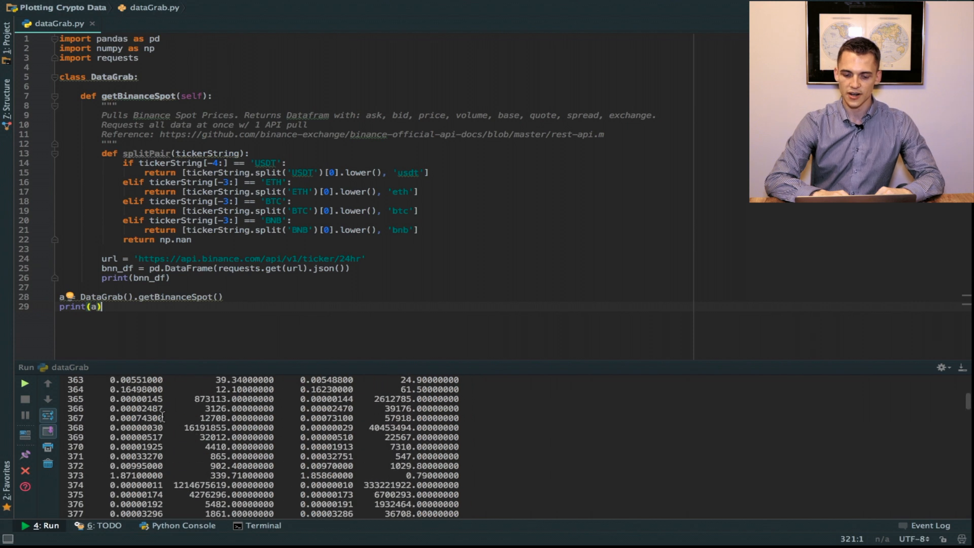
# Scroll through the printed ticker DataFrame in the Run output.
pyautogui.click(24, 383)
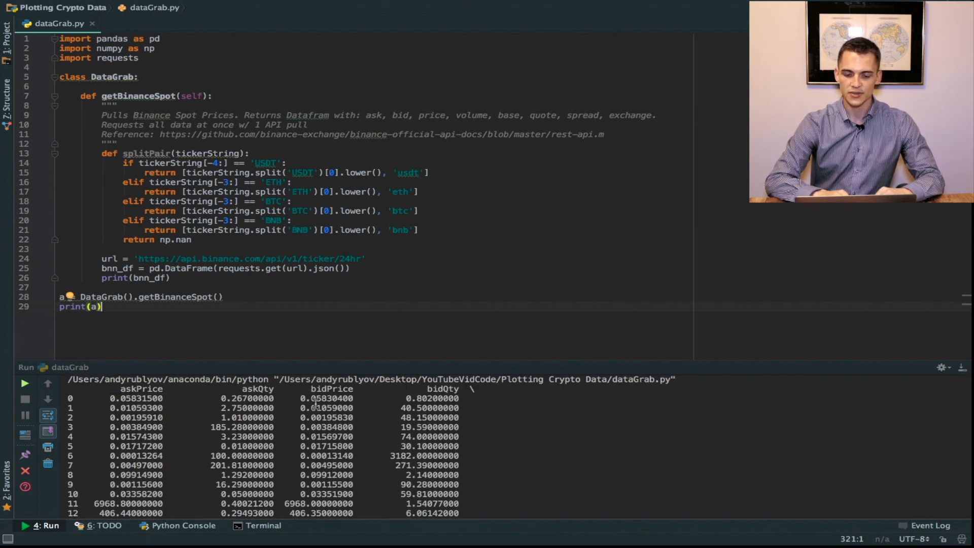
pyautogui.scroll(-3)
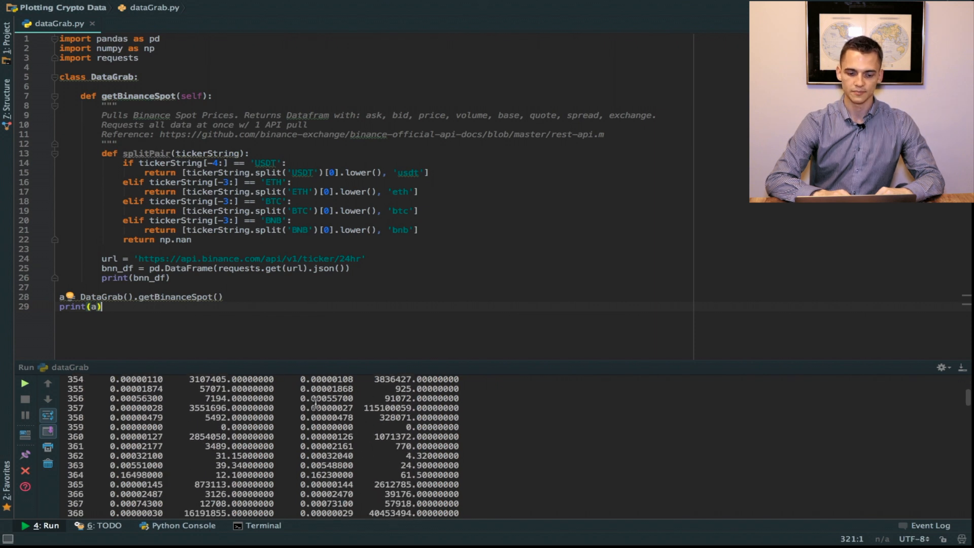
pyautogui.scroll(-3)
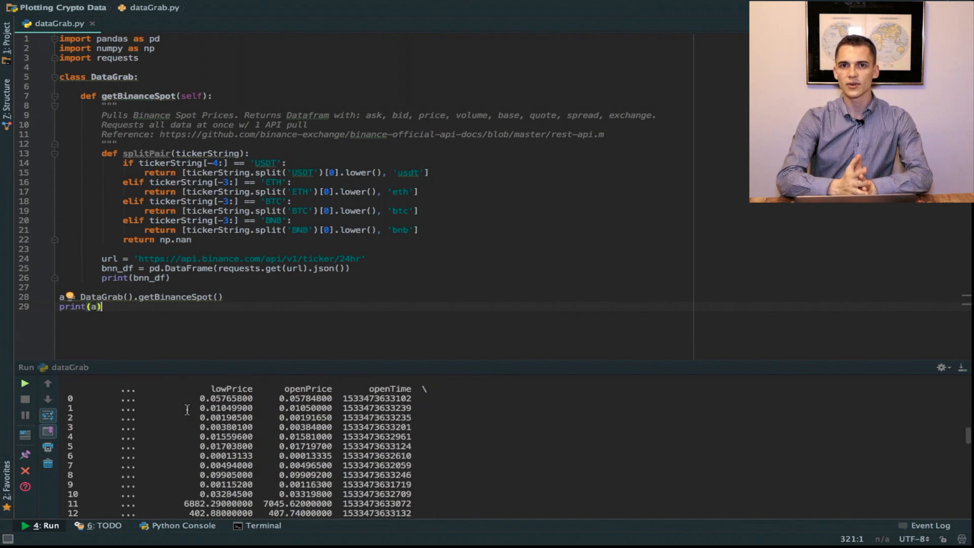
pyautogui.scroll(-3)
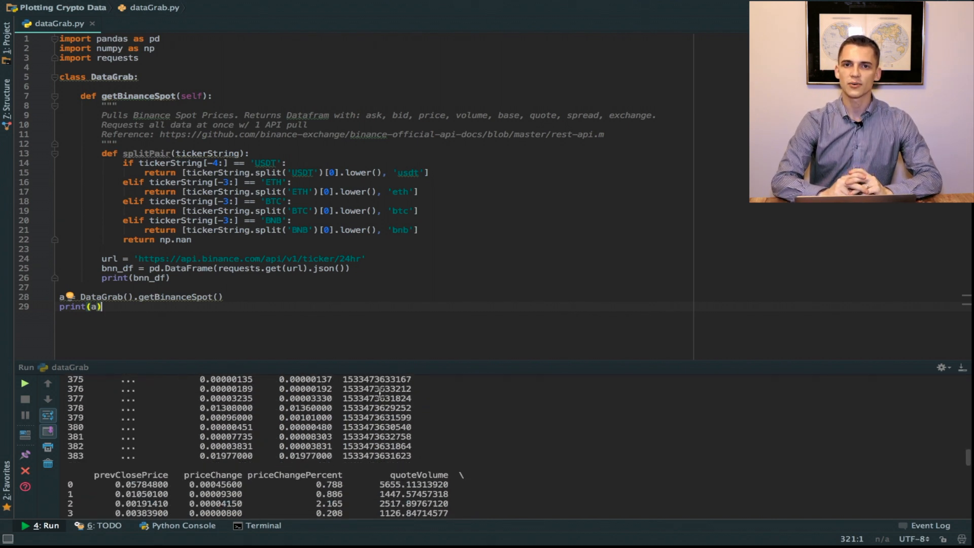
pyautogui.scroll(-3)
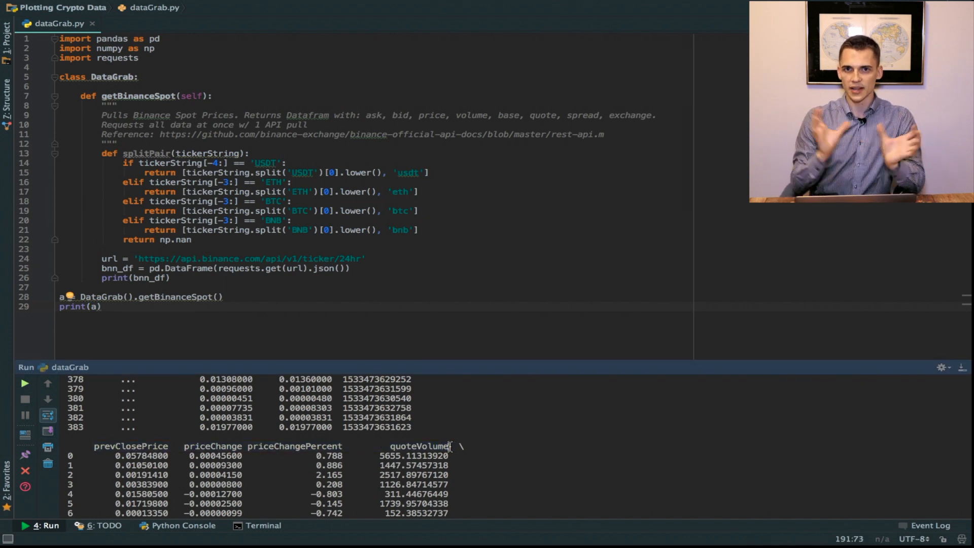
pyautogui.scroll(3)
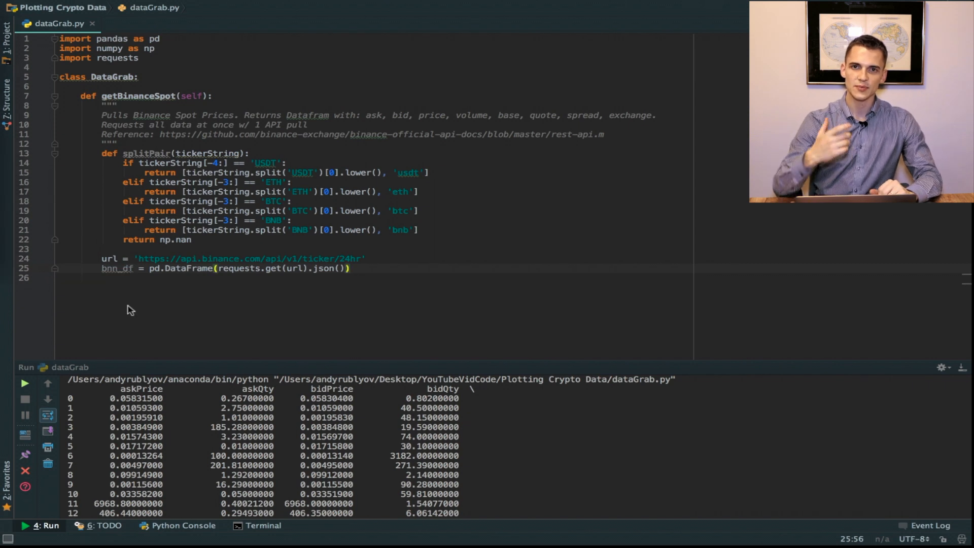
# Comment out print(bnn_df), apply splitPair to each row's symbol, then dropna().
pyautogui.write('# print(b')
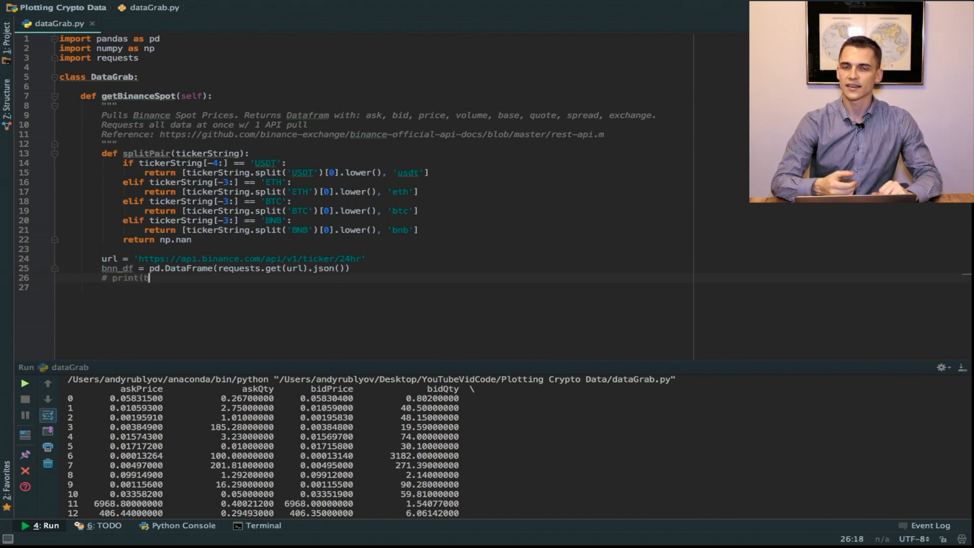
pyautogui.write('nn_df)')
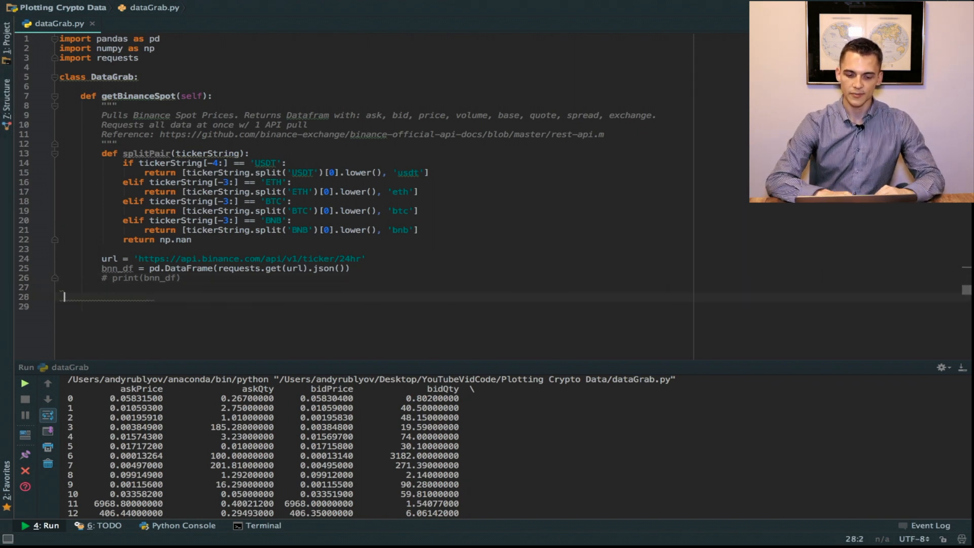
pyautogui.write("bnn_df['symbol']")
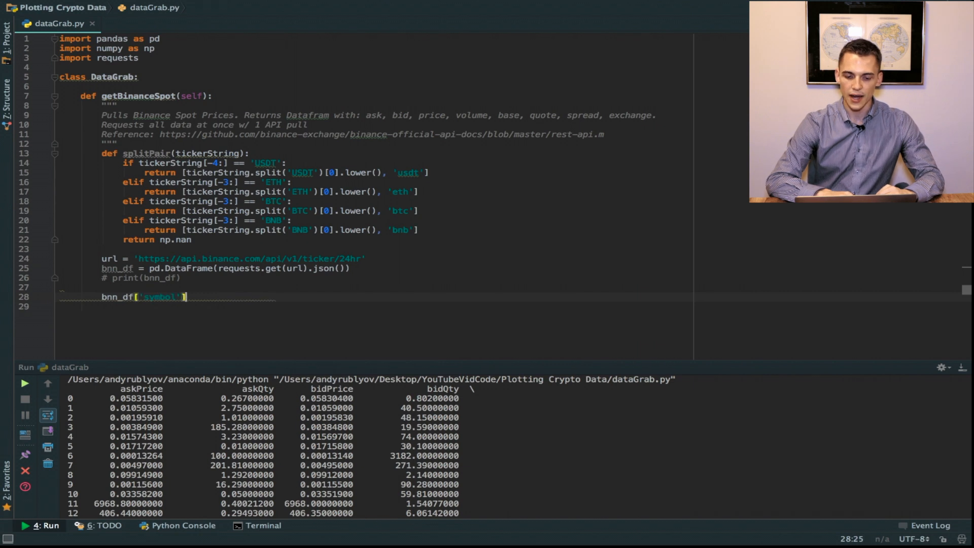
pyautogui.write("= bnn_df.apply(lambda x: splitPair(x['symbol")
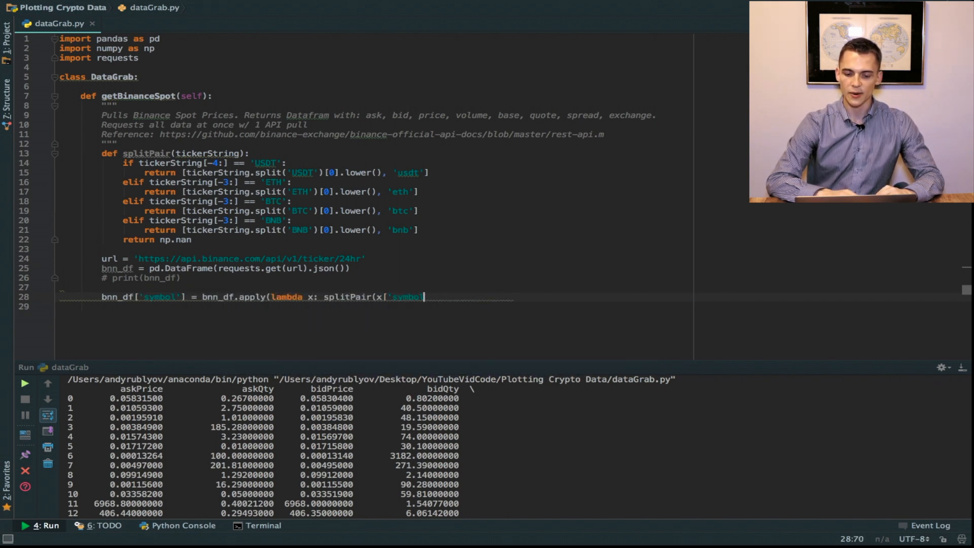
pyautogui.write('), axis=1)')
pyautogui.click(396, 306)
pyautogui.write('bnn_df = bnn_df.')
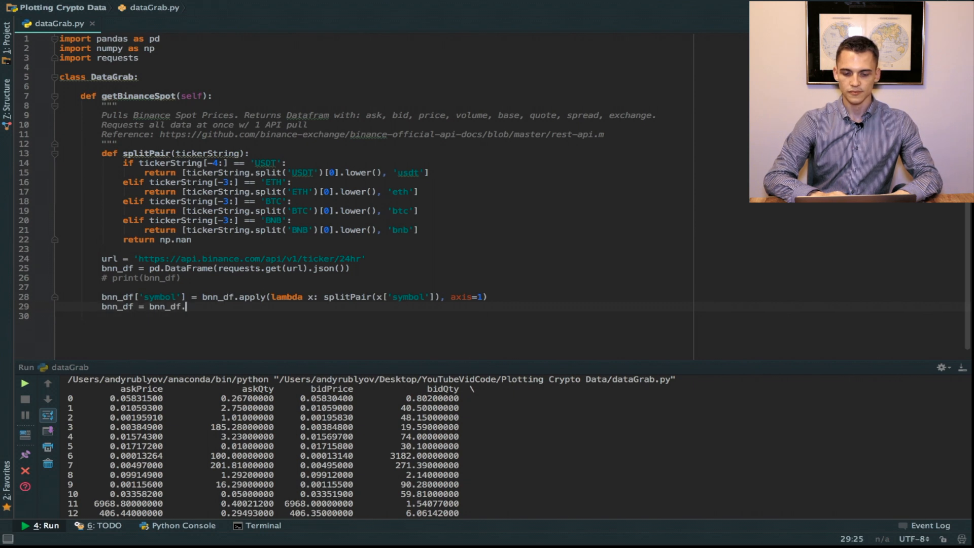
pyautogui.write('dropna()')
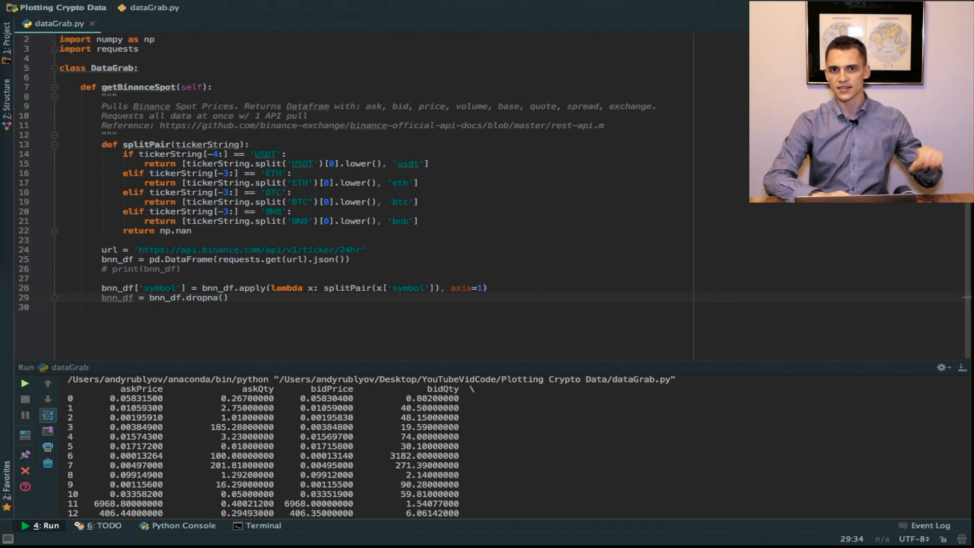
# Add base and quote columns from the split symbol and print bnn_df.head().
pyautogui.write("bnn_df['base'] = bnn_df.apply(lambda x: x['symbol")
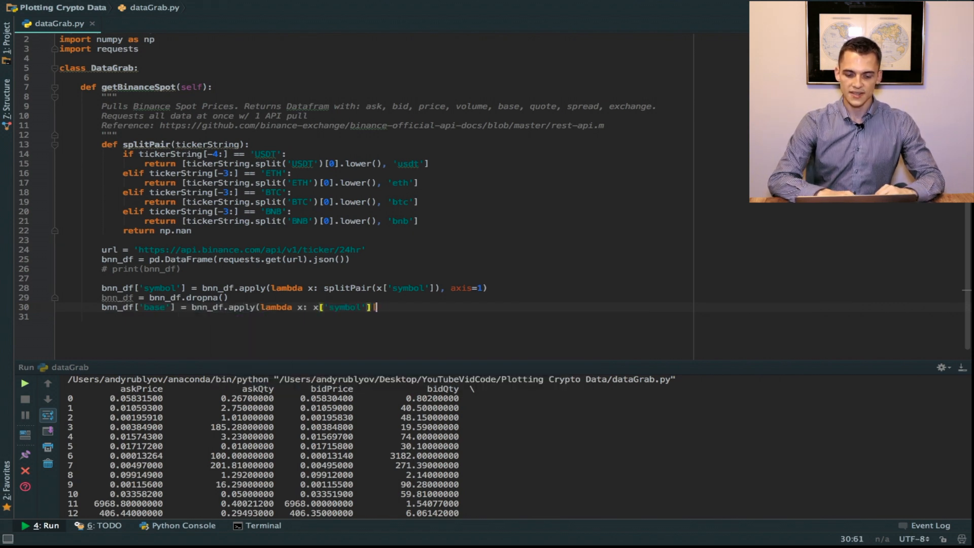
pyautogui.write('[0], axis=1)')
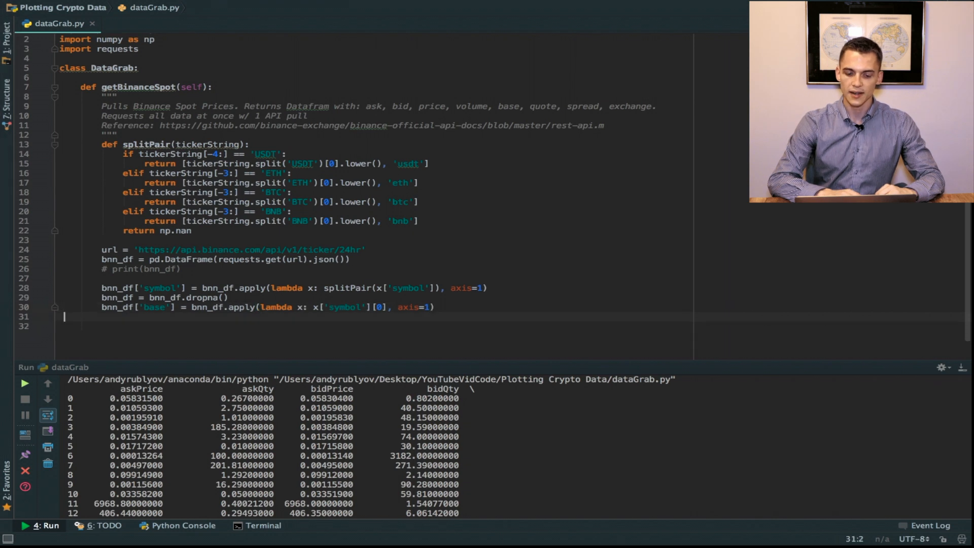
pyautogui.write("bnn_df['quote']")
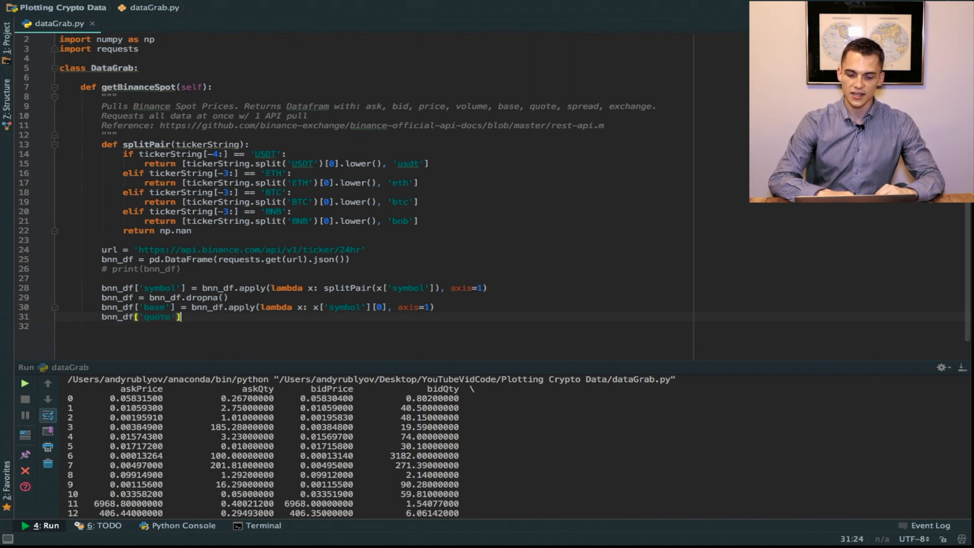
pyautogui.write("= bnn_df.apply(lambda x: x['symbol'][1], axis")
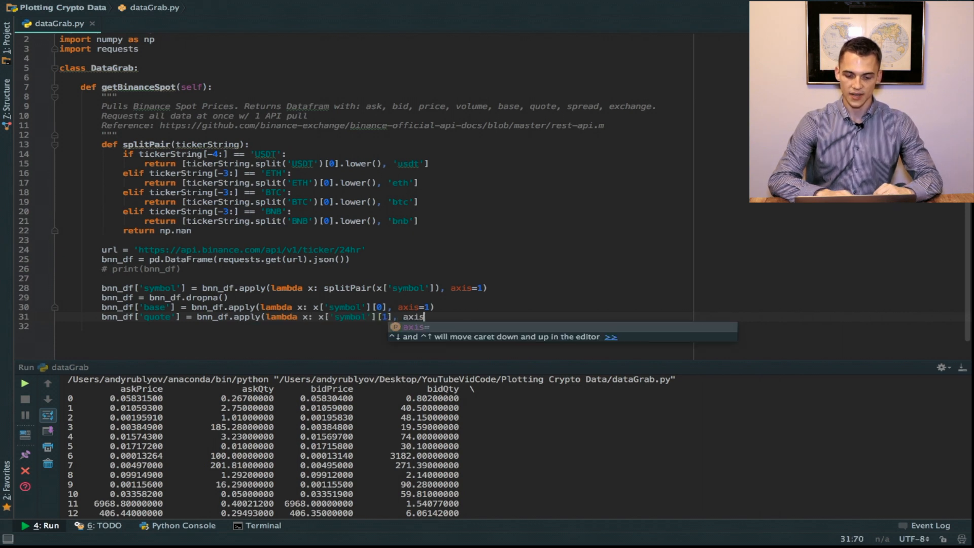
pyautogui.write('=1)')
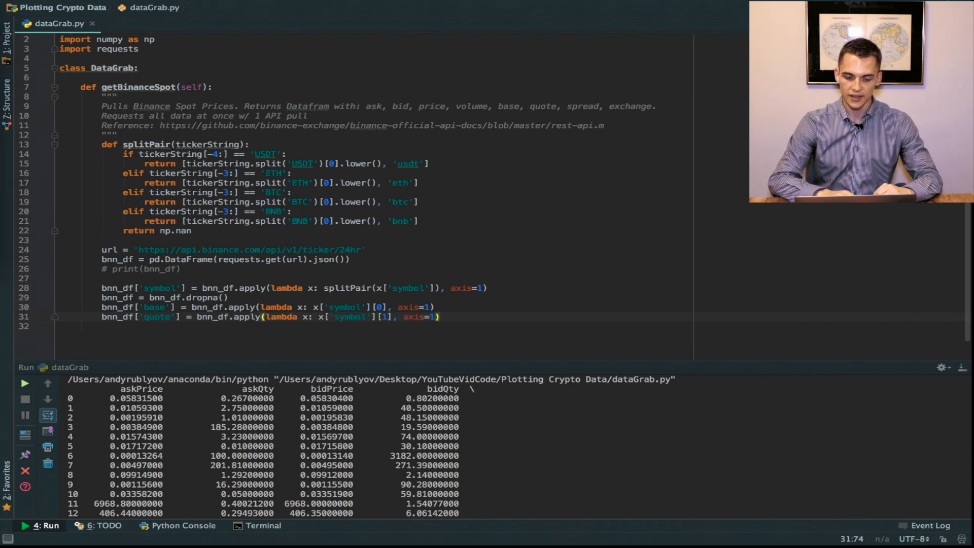
pyautogui.write('print(bnn_df.head())')
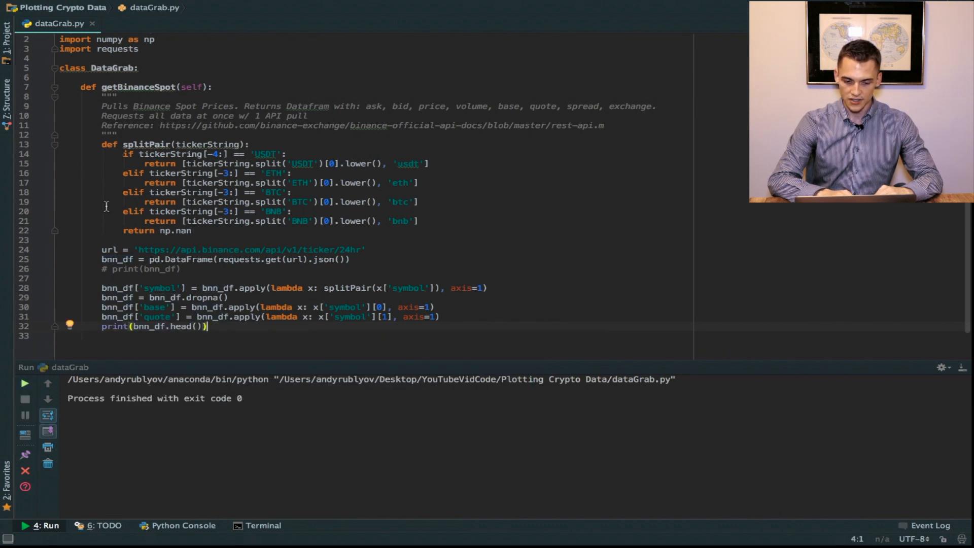
# Call a = DataGrab().getBinanceSpot() and check the btc quote values in the output.
pyautogui.write('a = DataGrab().getBinanceSpot()')
pyautogui.write('print(a)')
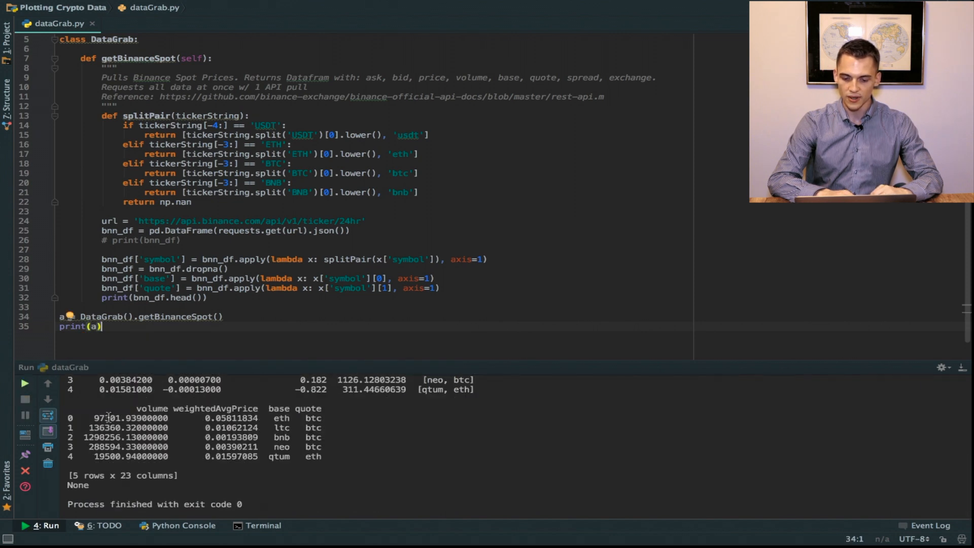
pyautogui.scroll(3)
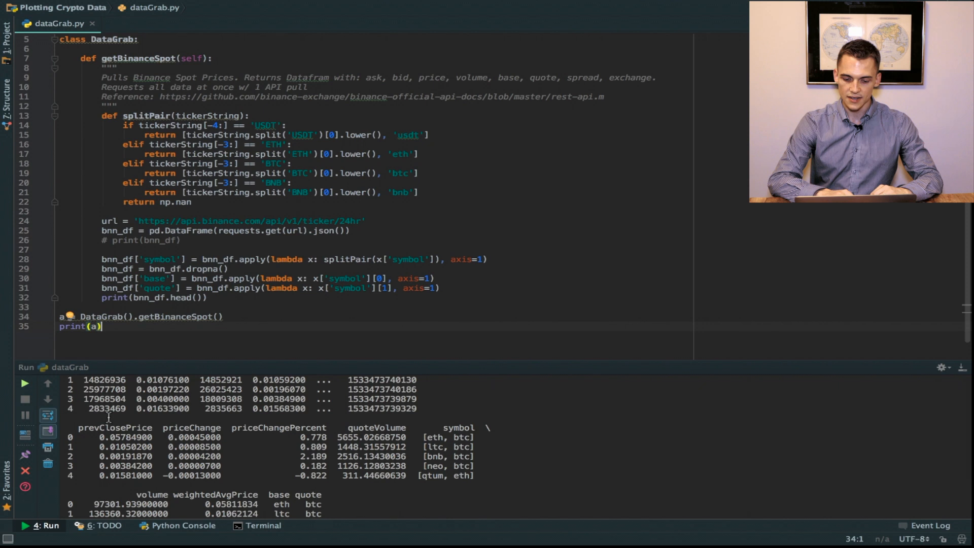
pyautogui.doubleClick(459, 427)
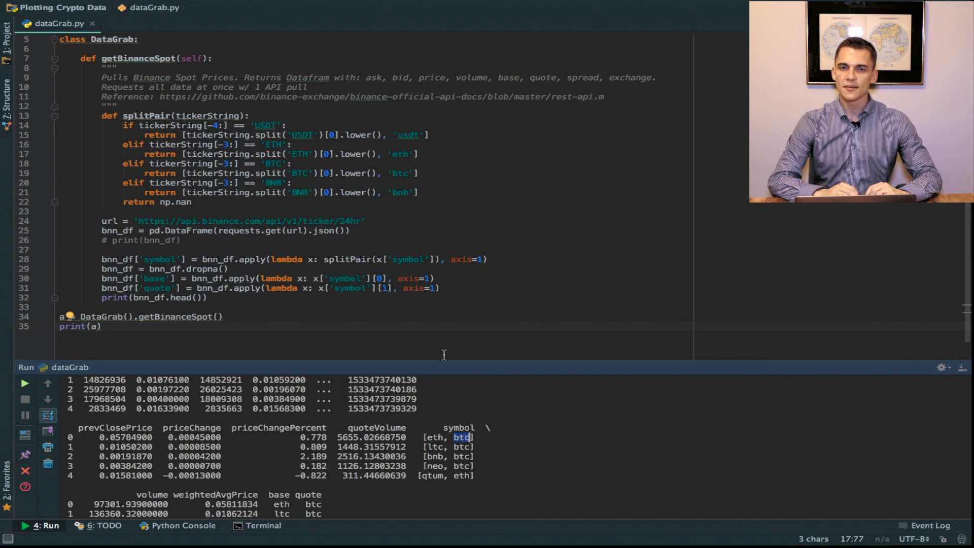
pyautogui.click(436, 278)
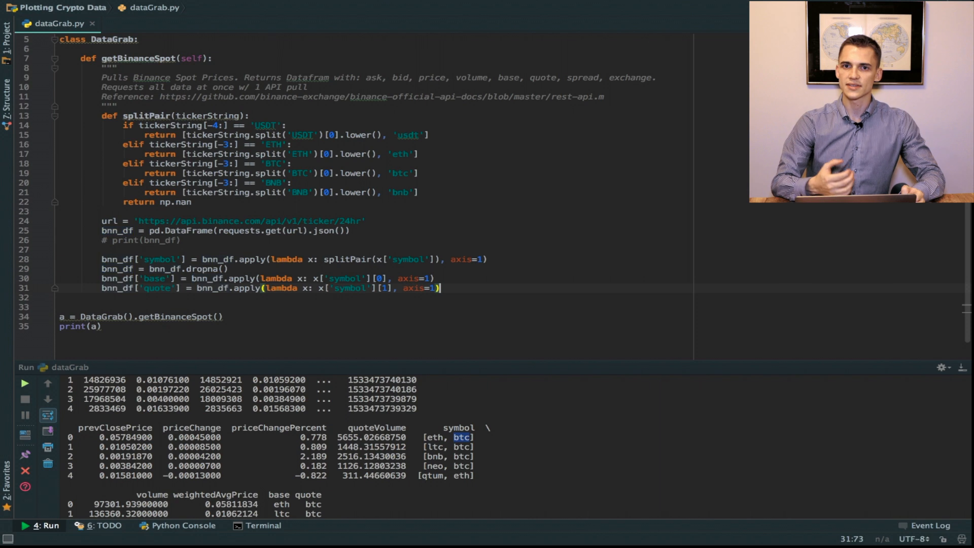
# Replace usdt with usd in quote; rename askPrice and bidPrice to ask and bid.
pyautogui.press('Return')
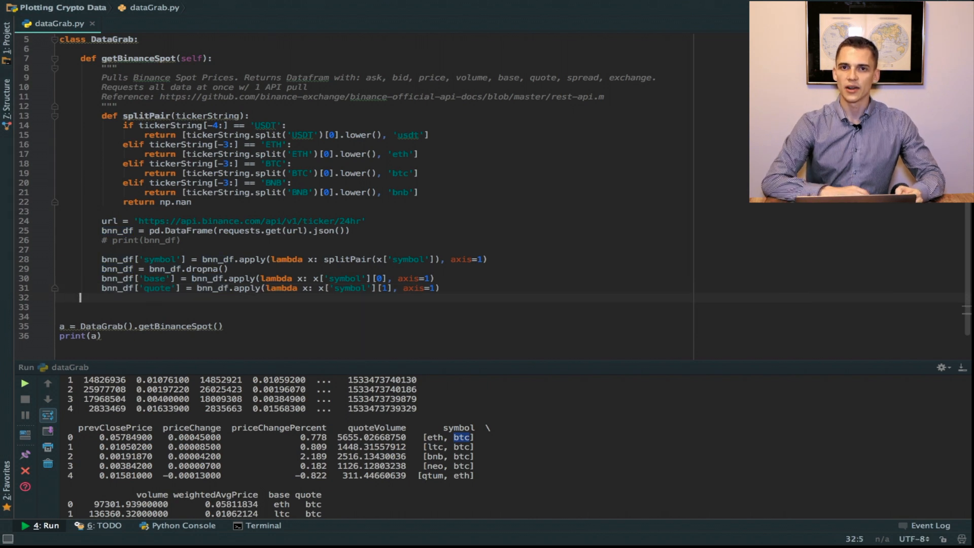
pyautogui.write("bnn_df['quote'] = bnn_df['quote'].str.replace('usdt', 'usd")
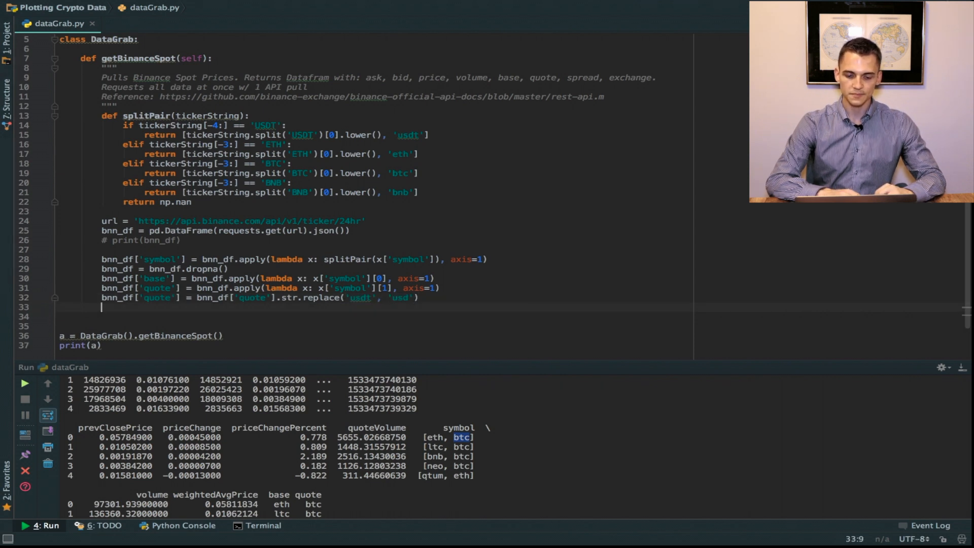
pyautogui.write("bnn_df = bnn_df.rename(index=str, columns={'askPrice': 'ask',")
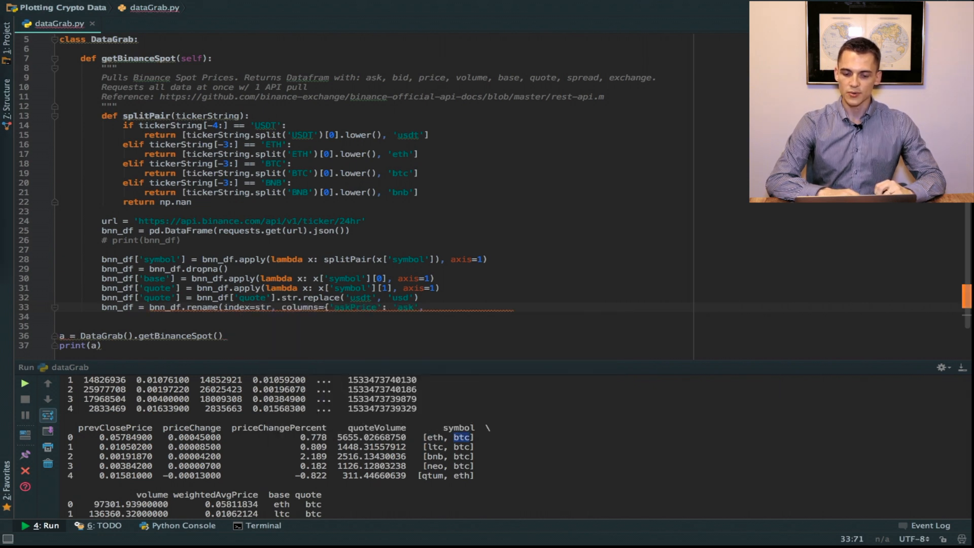
pyautogui.press('enter')
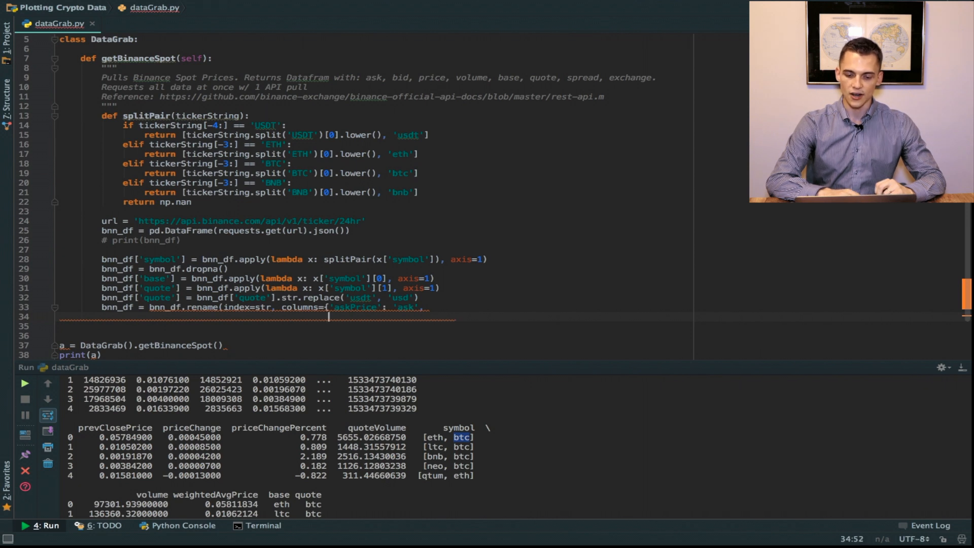
pyautogui.write("'bidPrice': 'bid',")
pyautogui.click(376, 325)
pyautogui.write("'lastPrice': 'price'})")
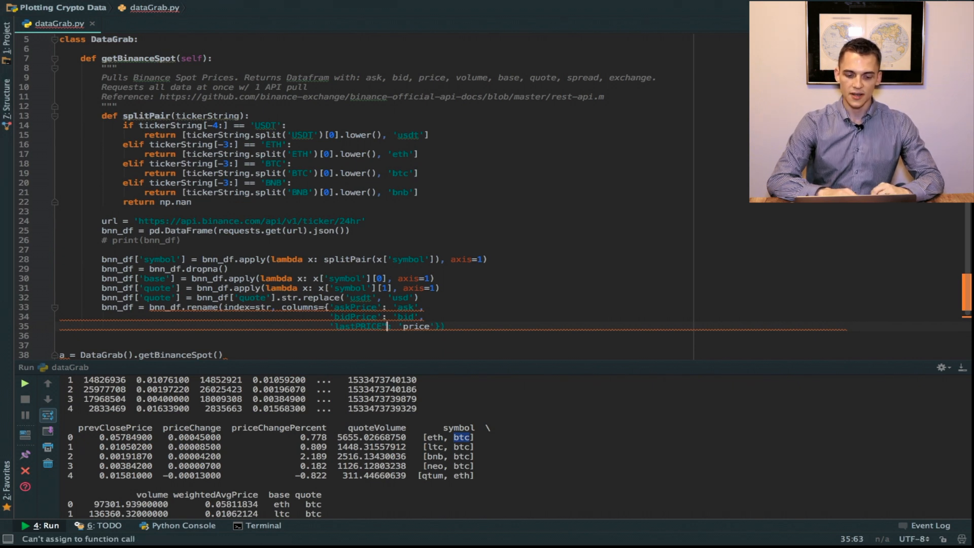
# Define columns as ask, bid, price, volume and set bnn_df['exchange'] to 'binance'.
pyautogui.write('col')
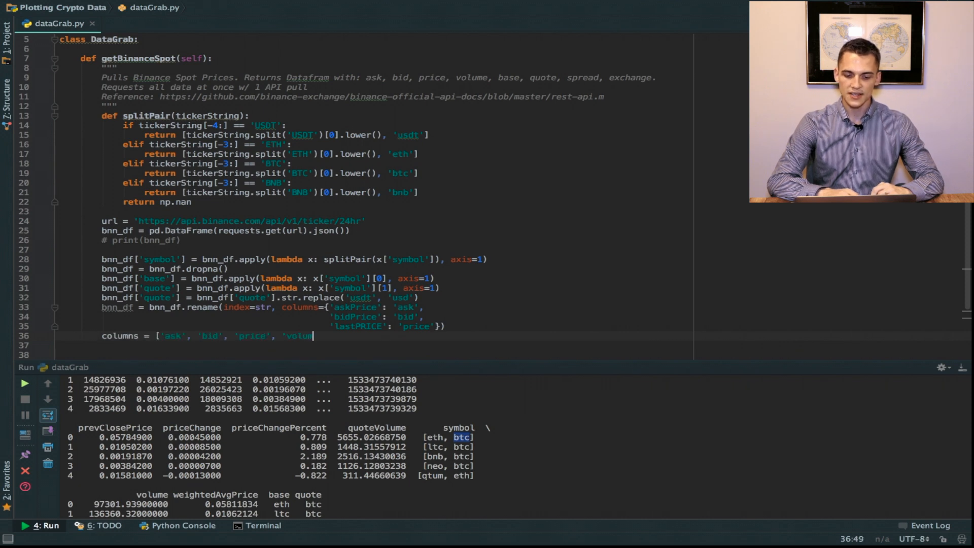
pyautogui.write("']")
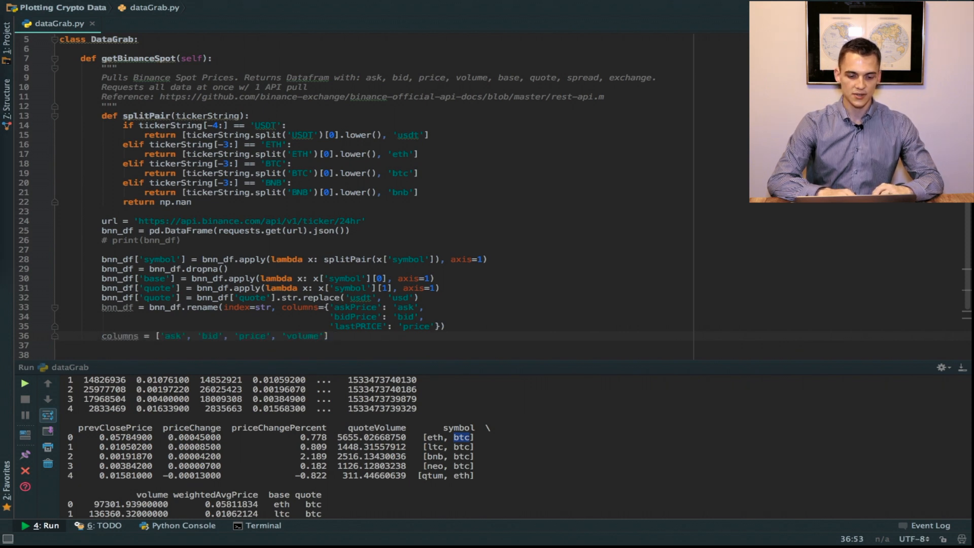
pyautogui.write("bnn_df['exchange'] =")
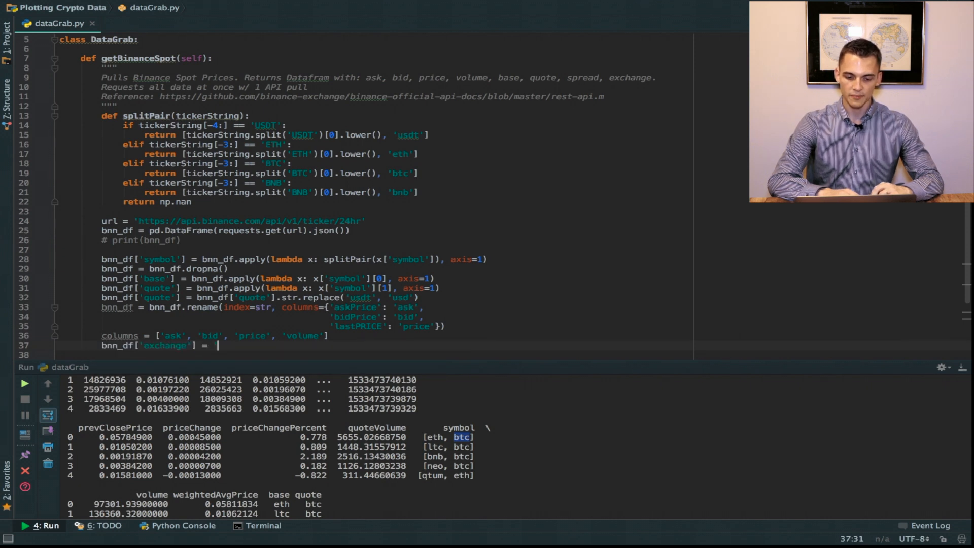
pyautogui.write("'binance'")
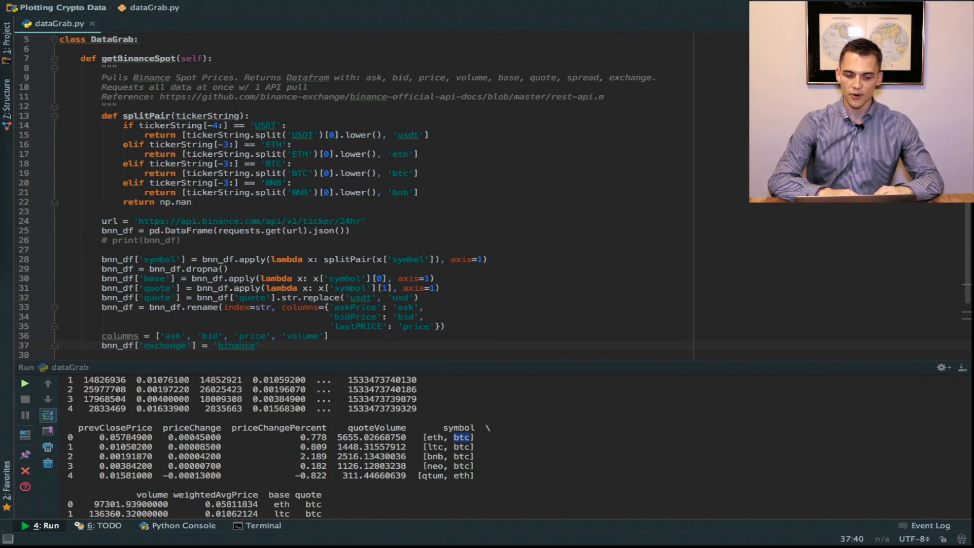
pyautogui.click(264, 345)
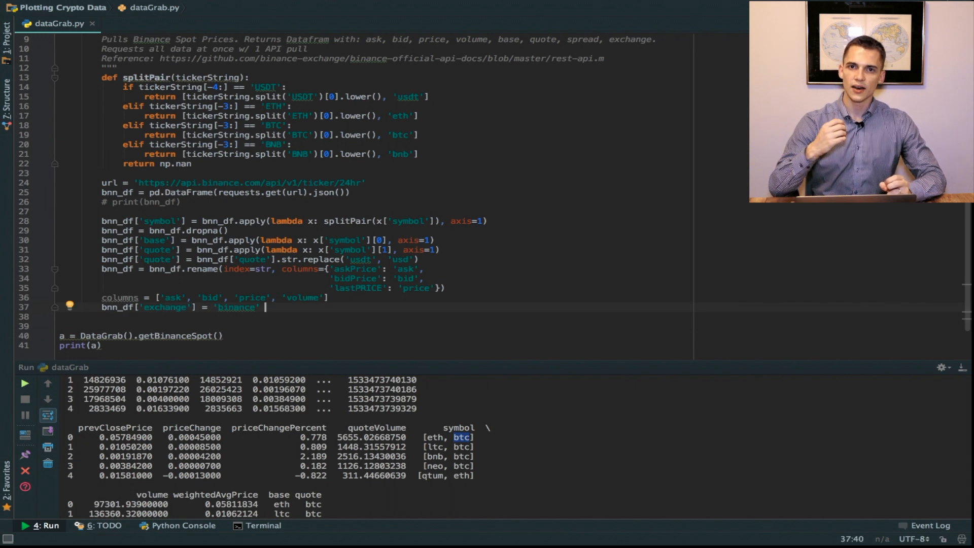
# Cast the ask, bid, price and volume columns of bnn_df to float.
pyautogui.press('Return')
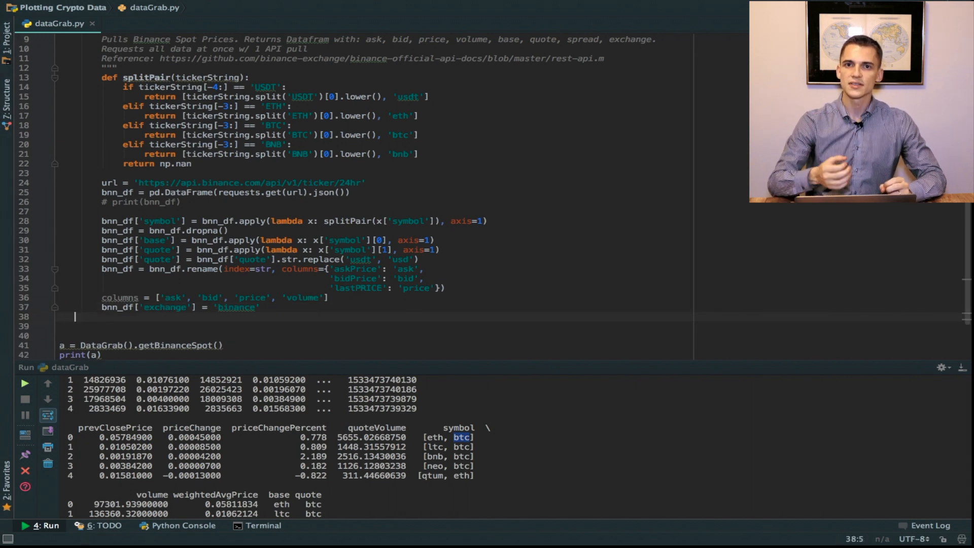
pyautogui.write('bnn_df[columns]')
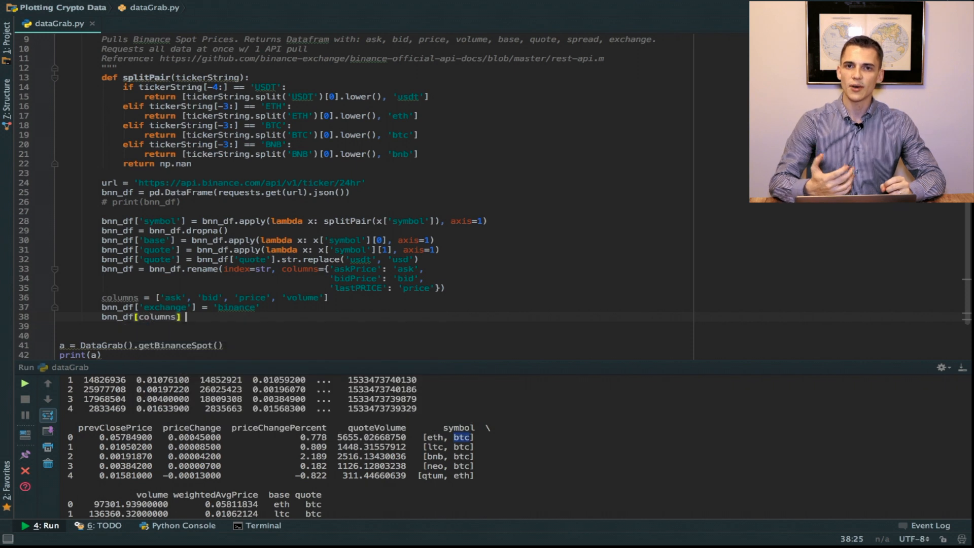
pyautogui.write('= bnn_df[columns].ast')
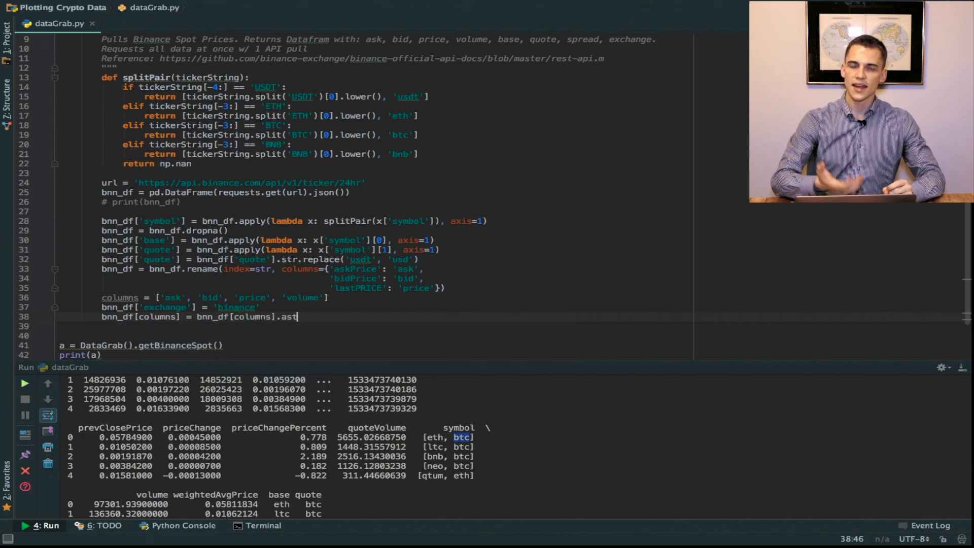
pyautogui.write('ype(float)')
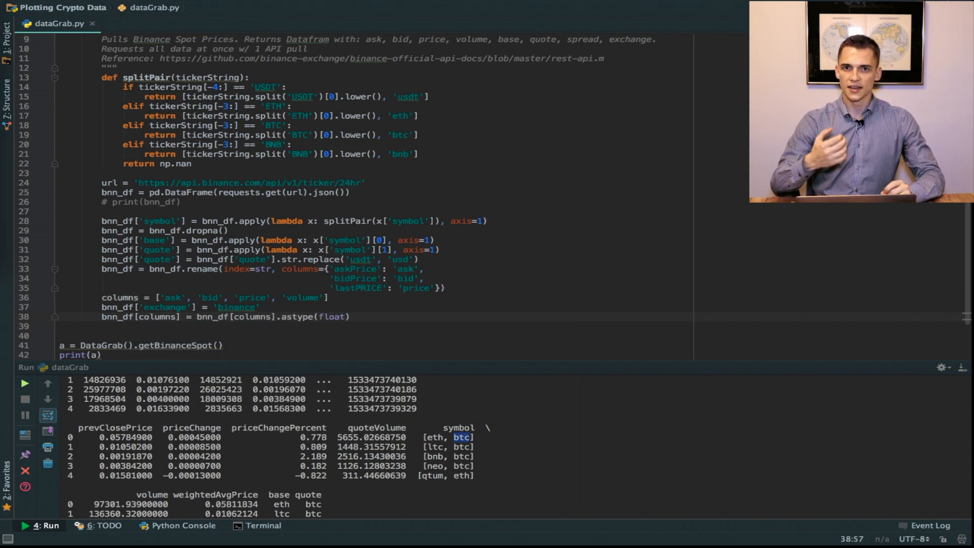
pyautogui.write("bnn_df['spread'] = bnn_d")
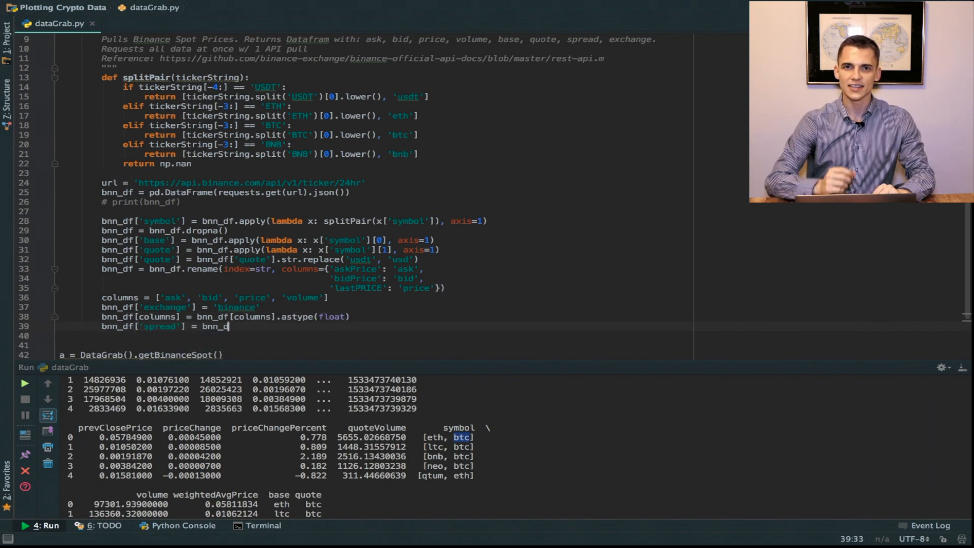
# Compute spread as ask minus bid, extend columns with base, quote, spread, exchange, and subset bnn_df.
pyautogui.write('.ask - bnn_df.bid')
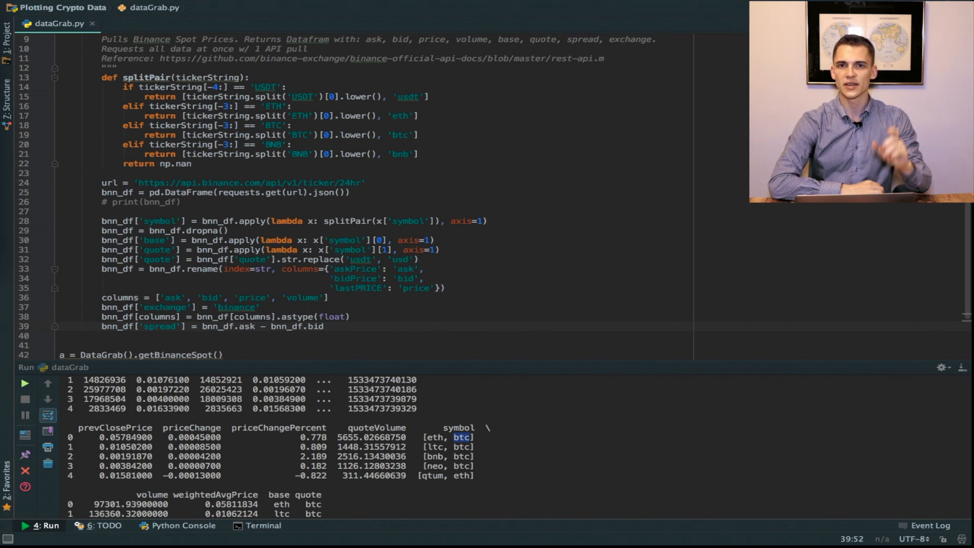
pyautogui.write("columns.extend(['base', 'quote', 'spread', 'exchange")
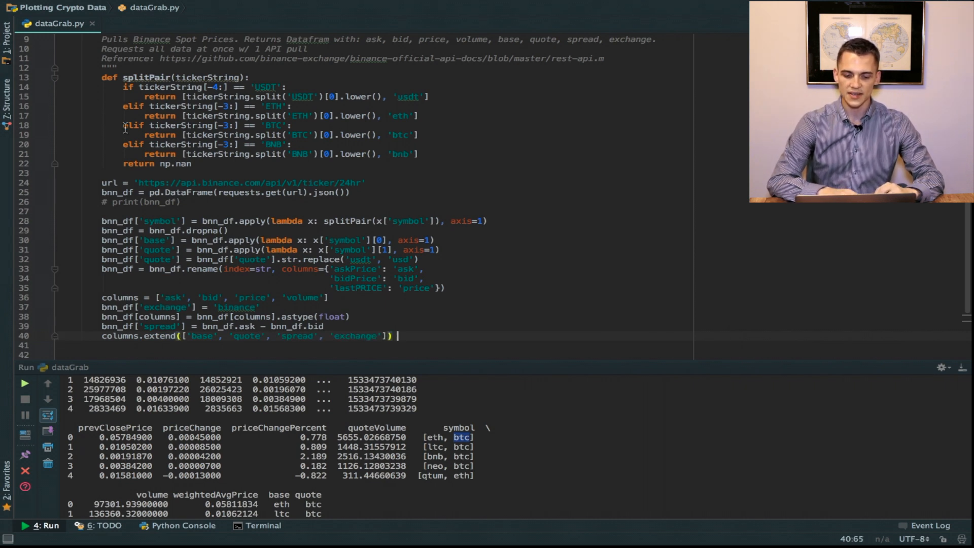
pyautogui.scroll(-3)
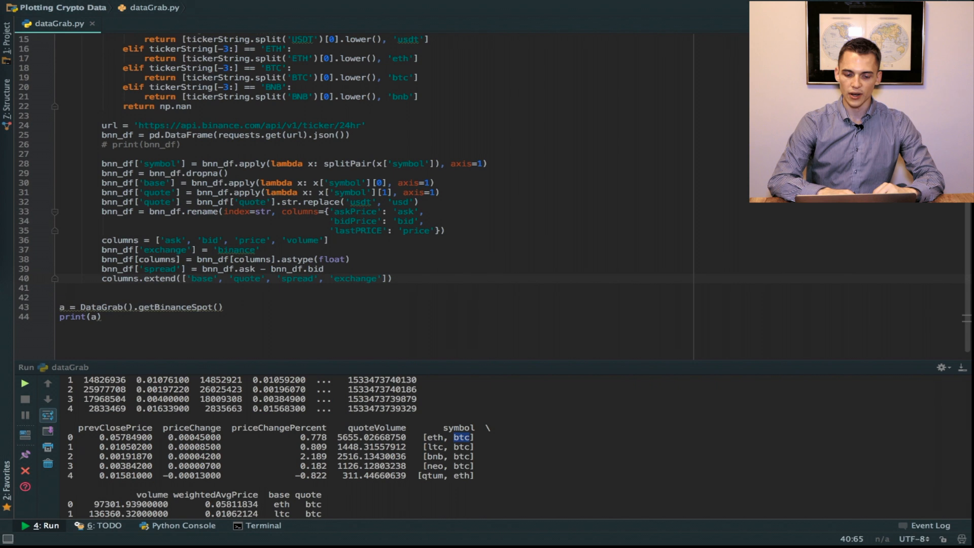
pyautogui.write('bnn_df = bnn_df[columns')
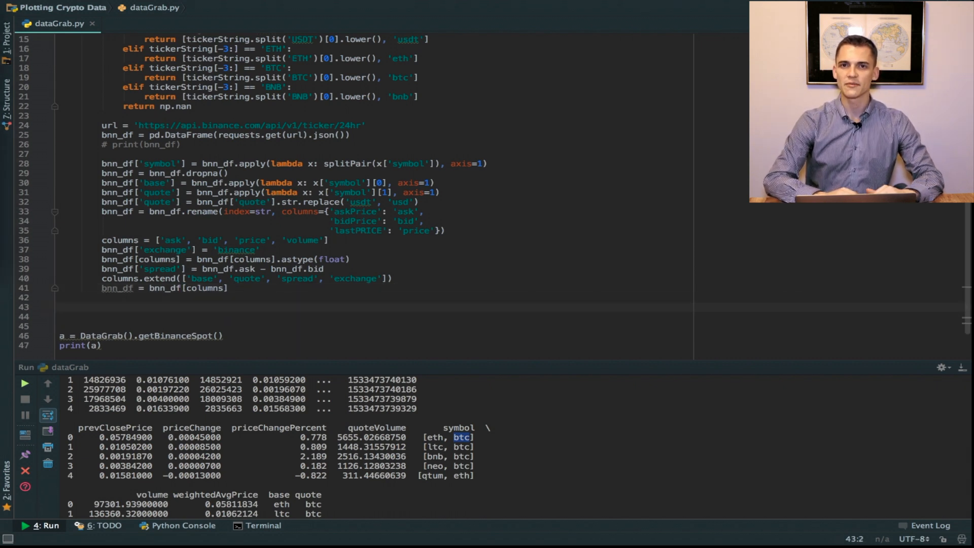
# Add bnn_df['ticker'] via apply, joining each row's base and quote with '-'.
pyautogui.write('t')
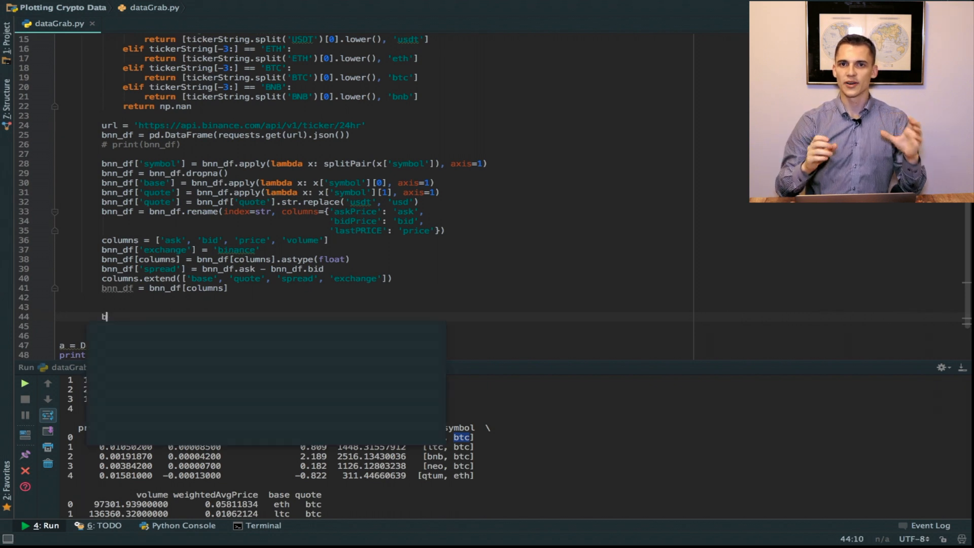
pyautogui.write("bnn_df['ticker'")
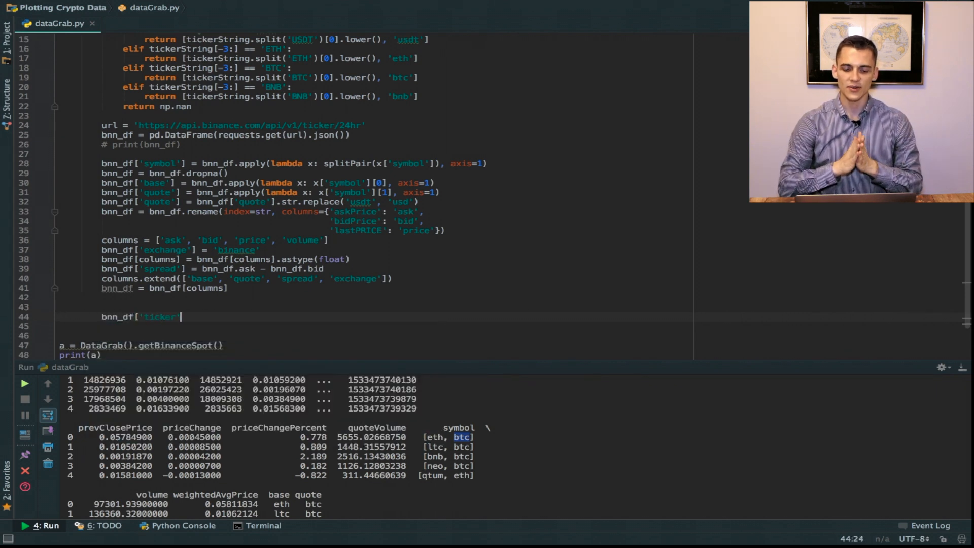
pyautogui.write('= bnn_df.apply(lambda x: x')
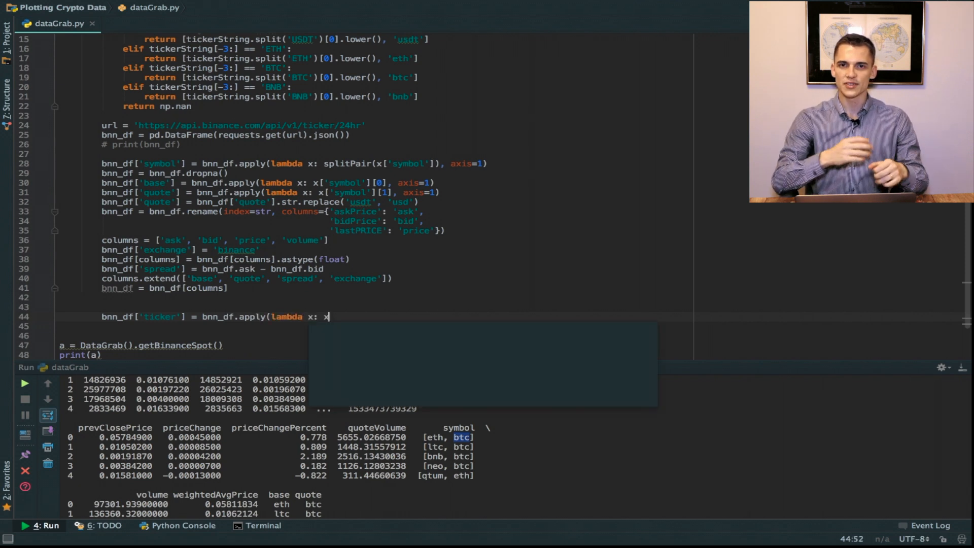
pyautogui.write("['base'] + '-")
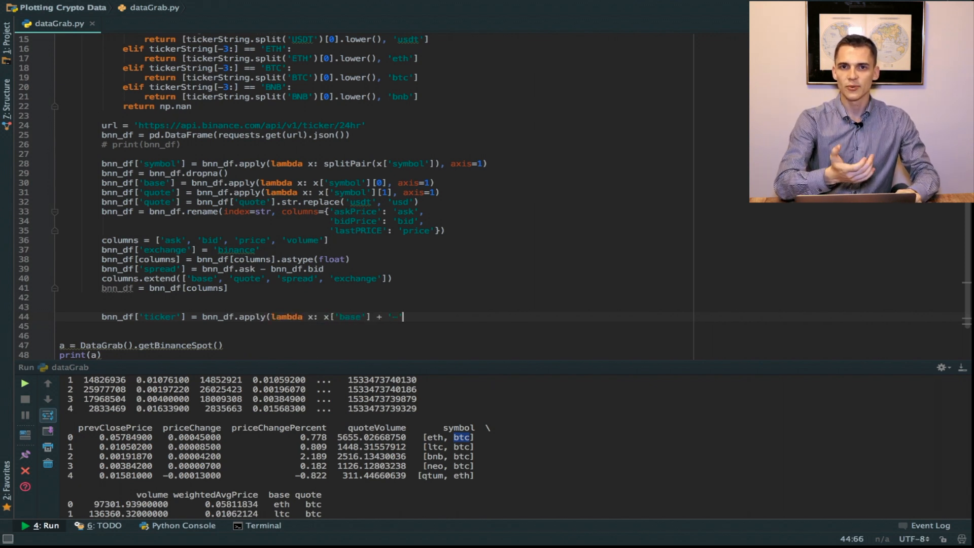
pyautogui.write("+ x['quote'], axis=1).tolist()")
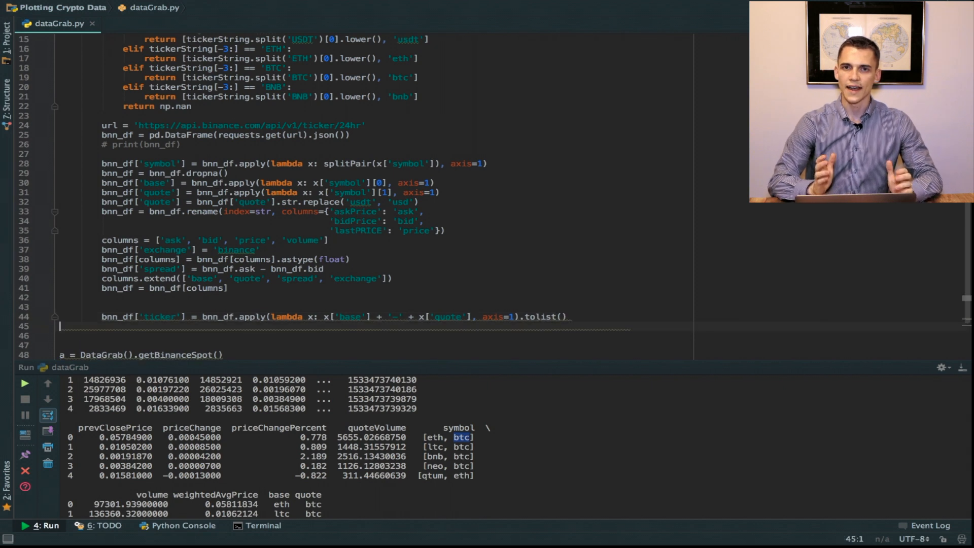
pyautogui.write('bnn_df = bnn_df[[')
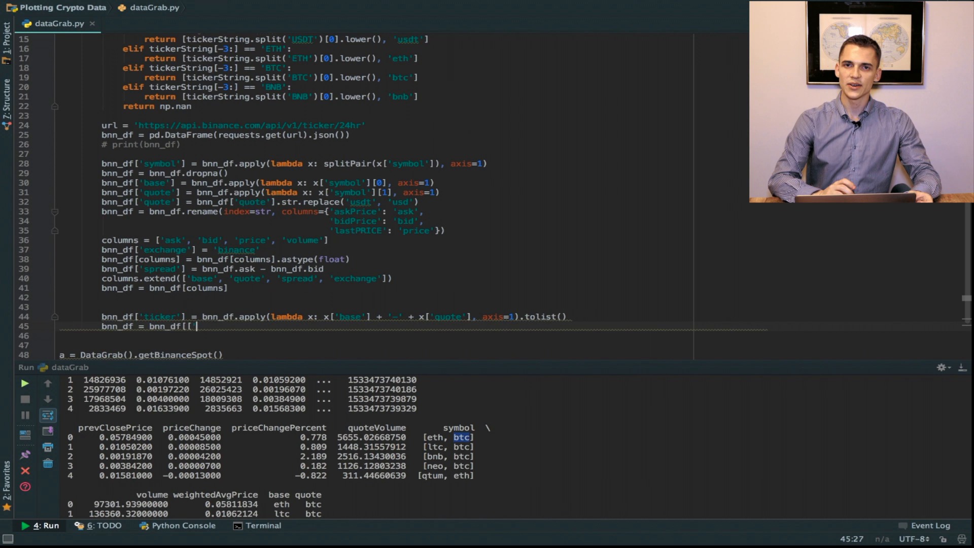
# Reorder bnn_df to nine columns including base, quote, exchange, spread, volume, indexed by ticker.
pyautogui.write("'base', 'quote")
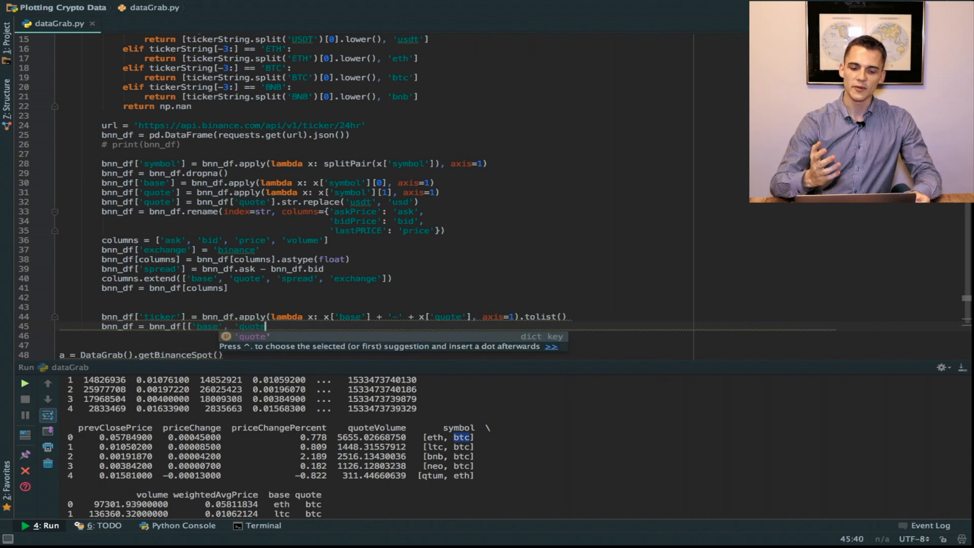
pyautogui.write("'exchange', 'price', 'ask', 'bid',")
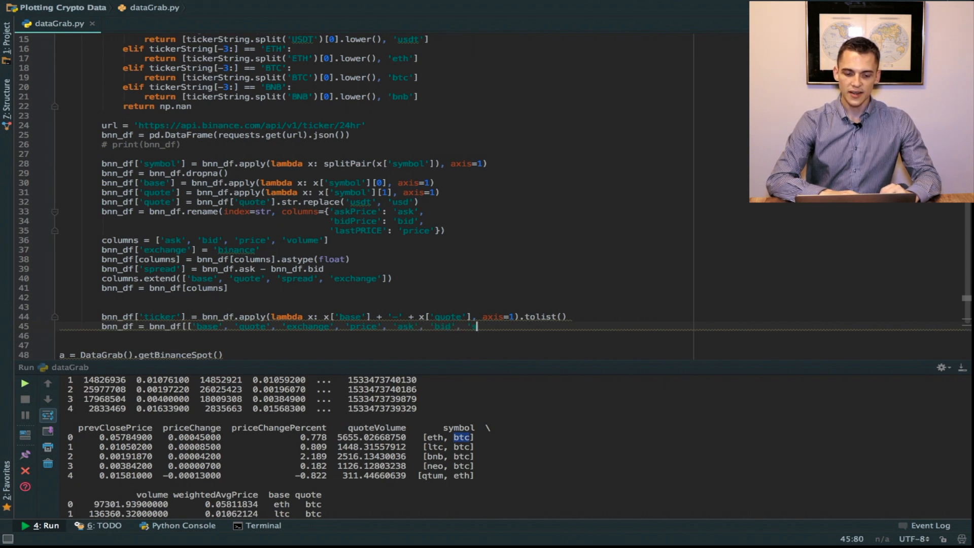
pyautogui.write("'spread', 'volume', 'ticker")
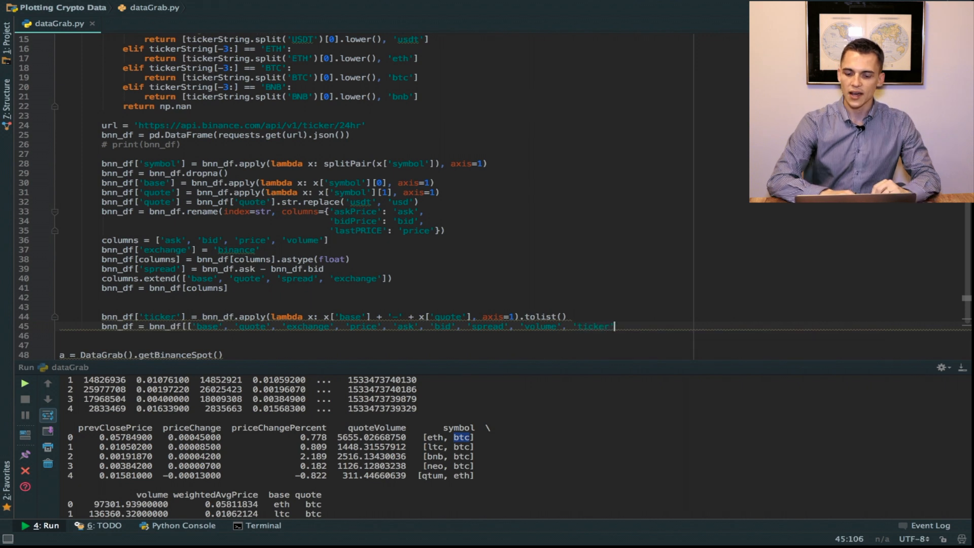
pyautogui.write("].set_index('ticker')")
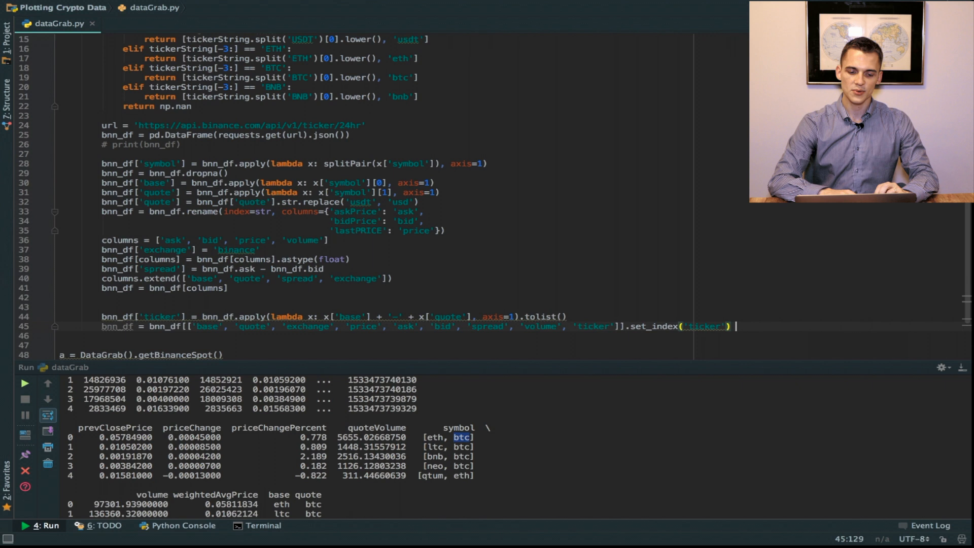
# Delete the DataFrame's index name and return bnn_df.
pyautogui.write('del bnn_df.index.n')
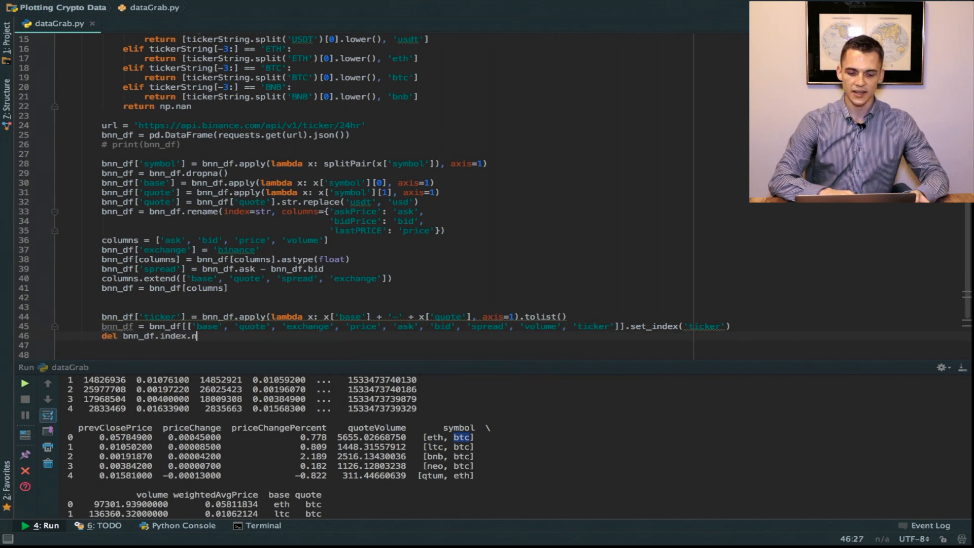
pyautogui.write('ame')
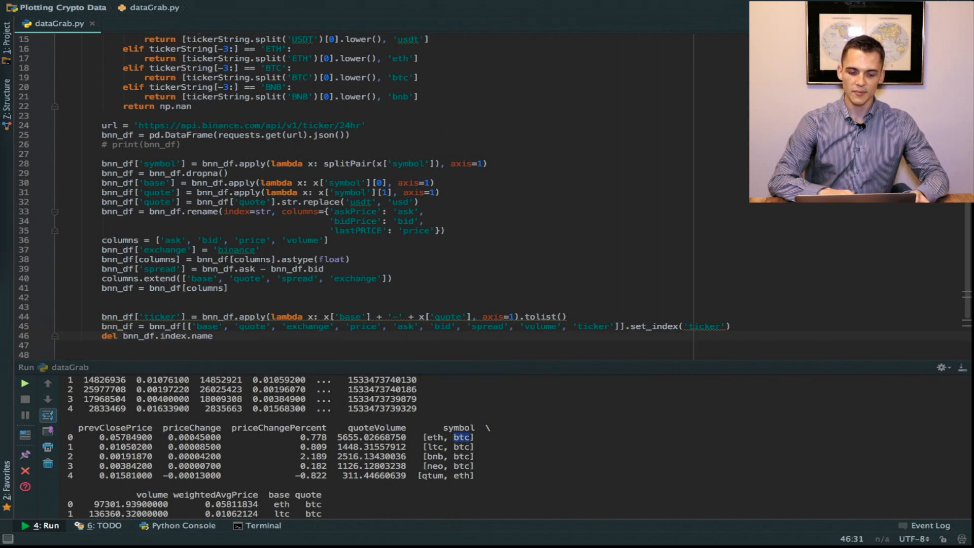
pyautogui.write('return bnn_df')
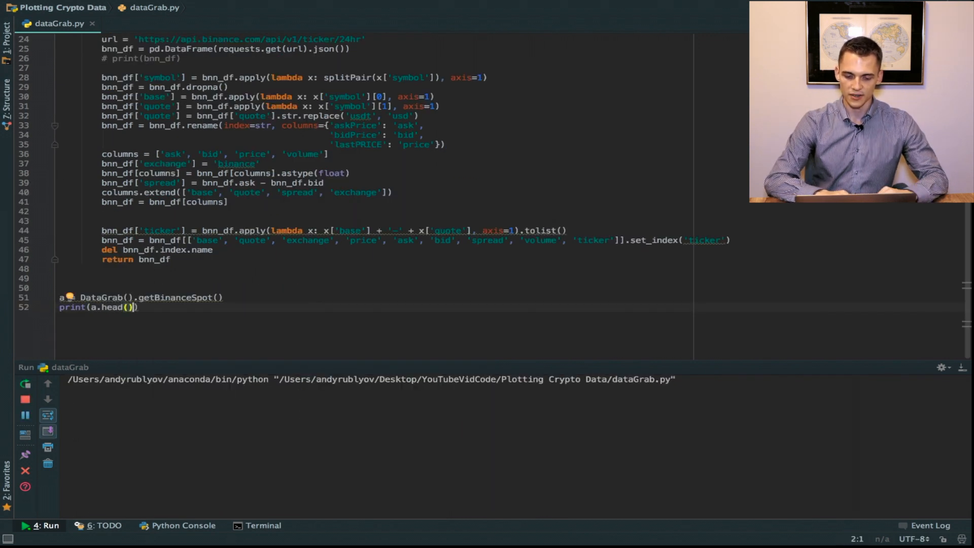
# Run the script, fix the 'lastPRICE' KeyError to 'lastPrice', and rerun for 384 rows.
pyautogui.click(25, 382)
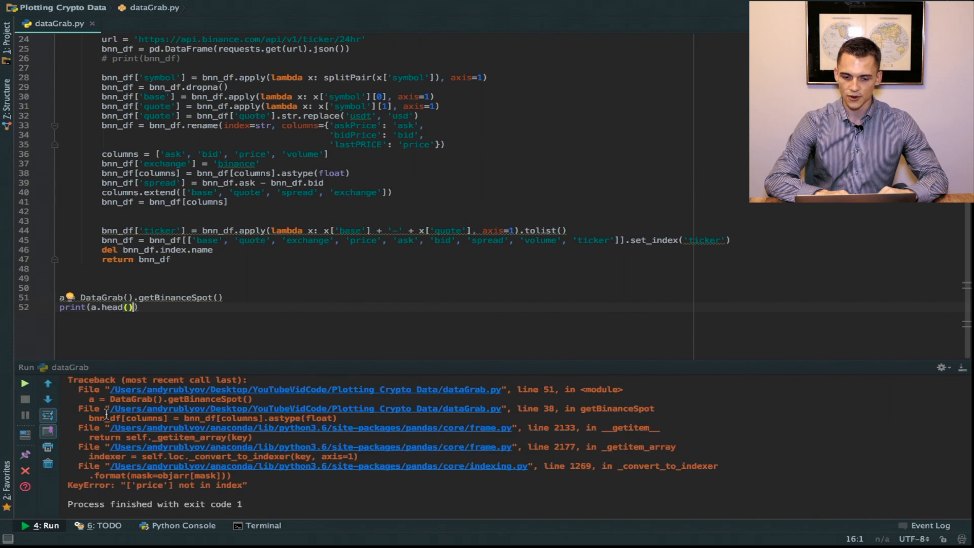
pyautogui.click(382, 144)
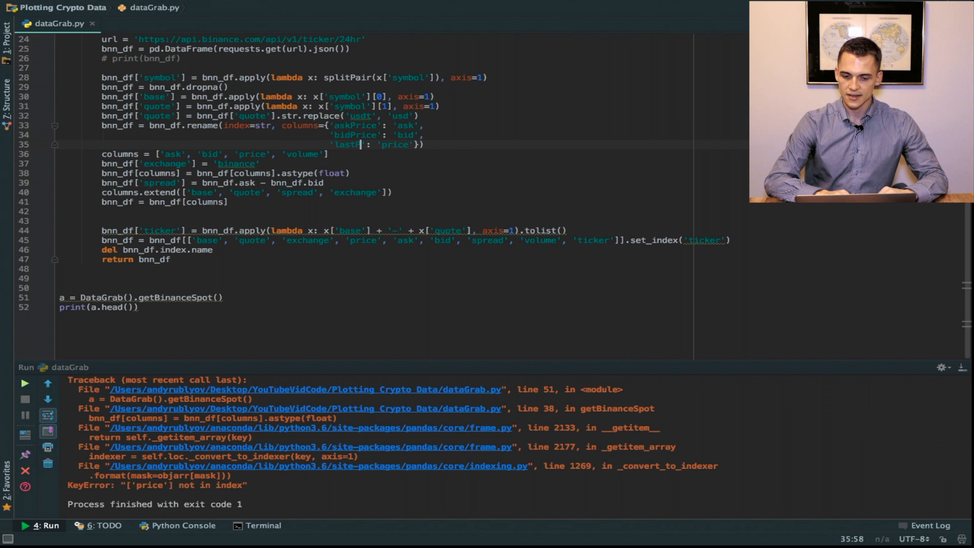
pyautogui.write('Price')
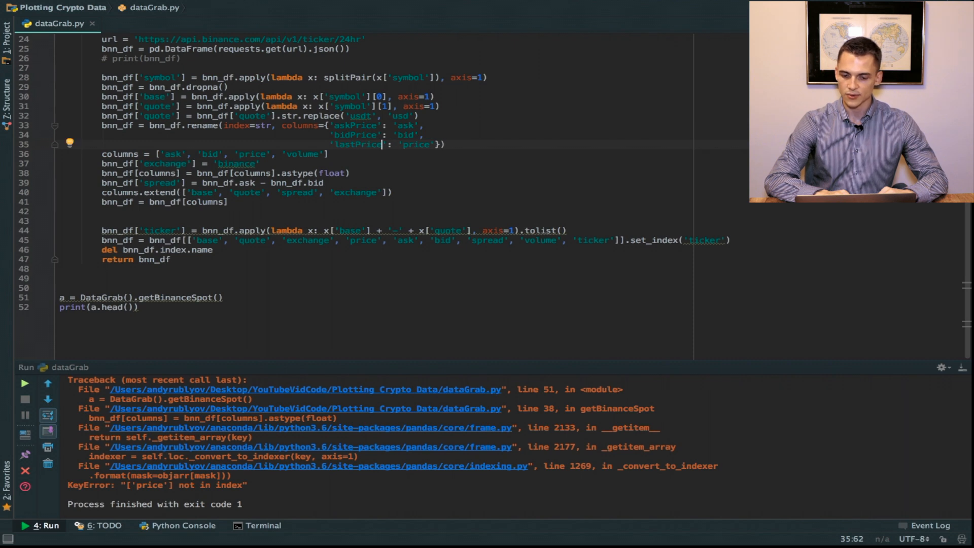
pyautogui.click(24, 382)
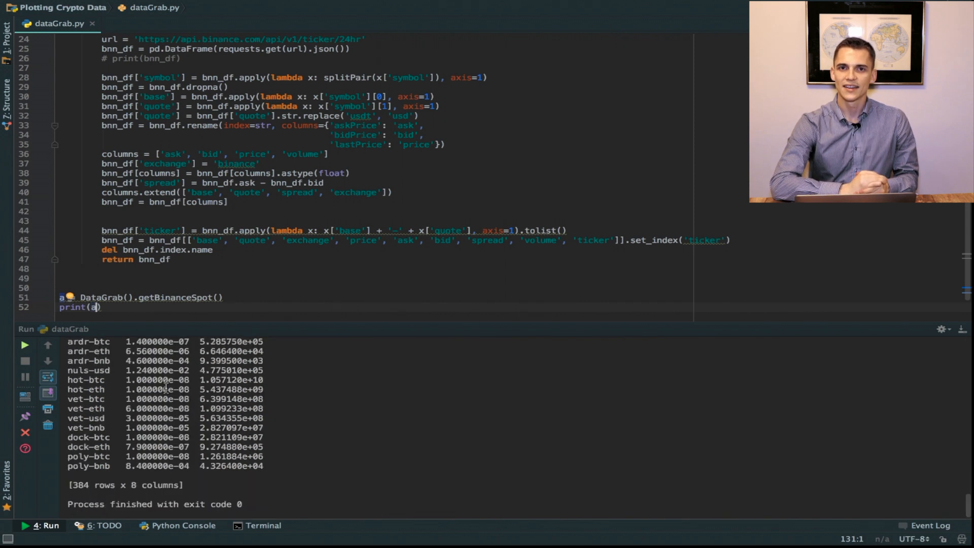
# Begin turning print(a) into a .to_csv export call.
pyautogui.scroll(3)
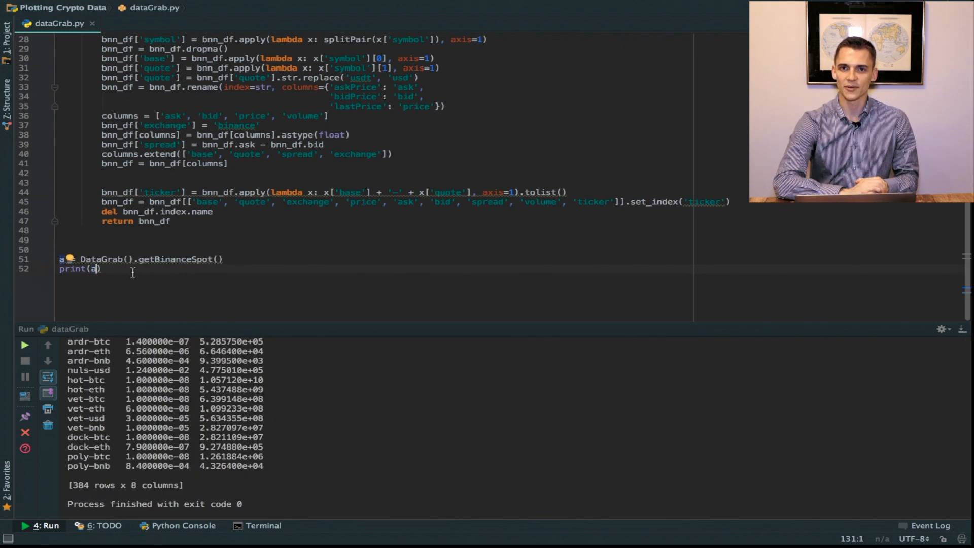
pyautogui.write(".to_csv('my")
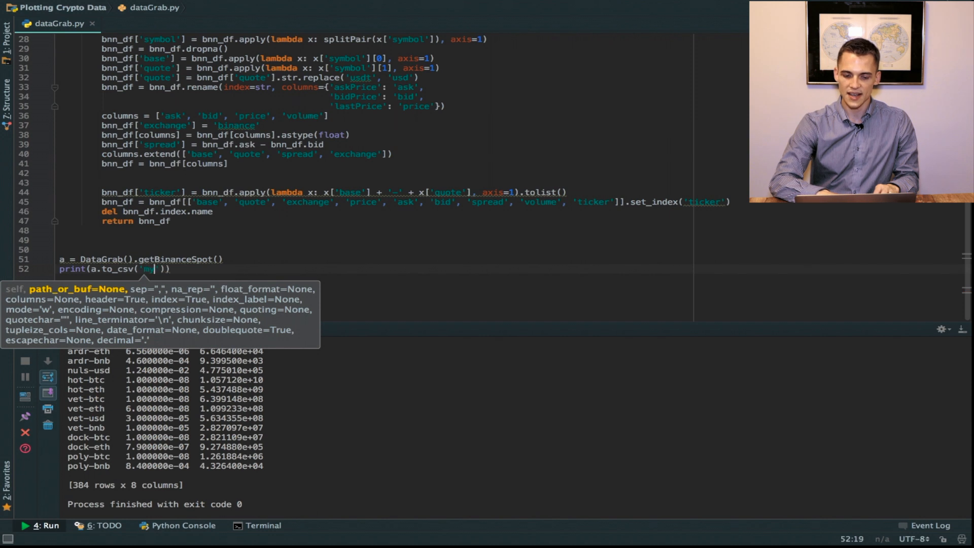
# Export to 'myBinanceData.csv', run the script, and confirm the CSV among project files.
pyautogui.write('yb')
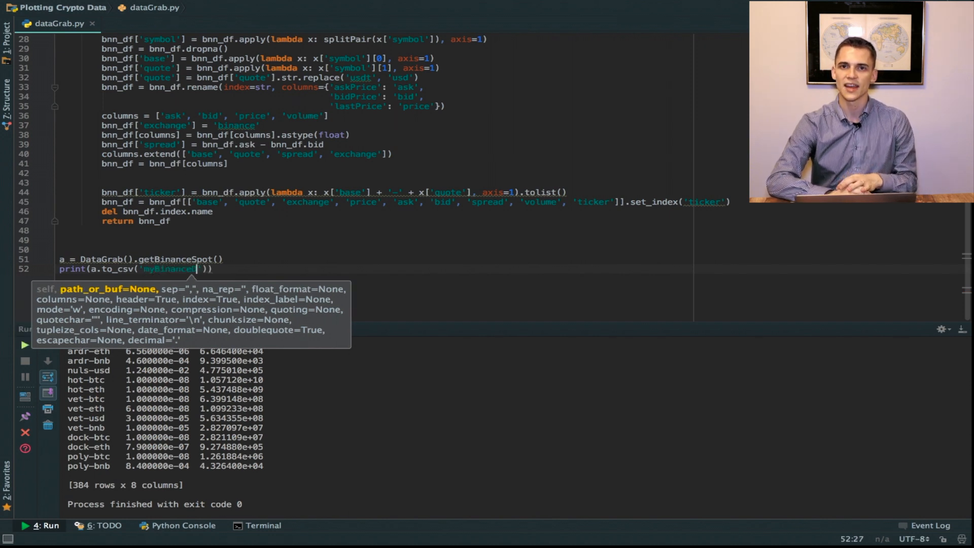
pyautogui.write('Data.')
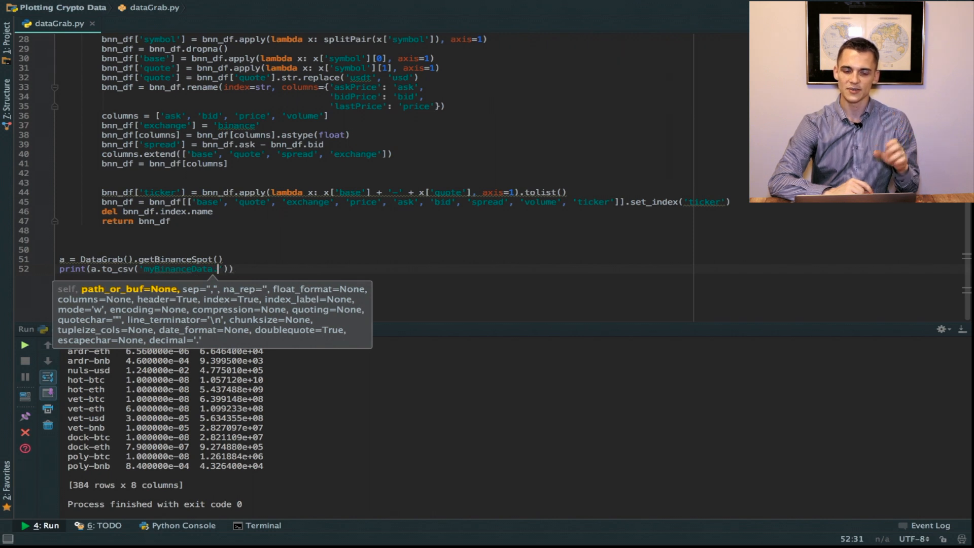
pyautogui.write('csv')
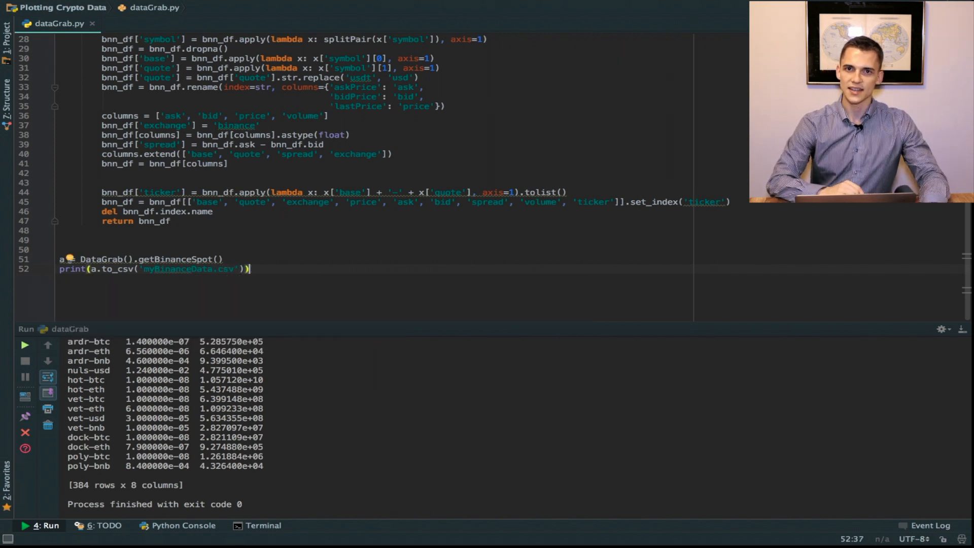
pyautogui.click(24, 345)
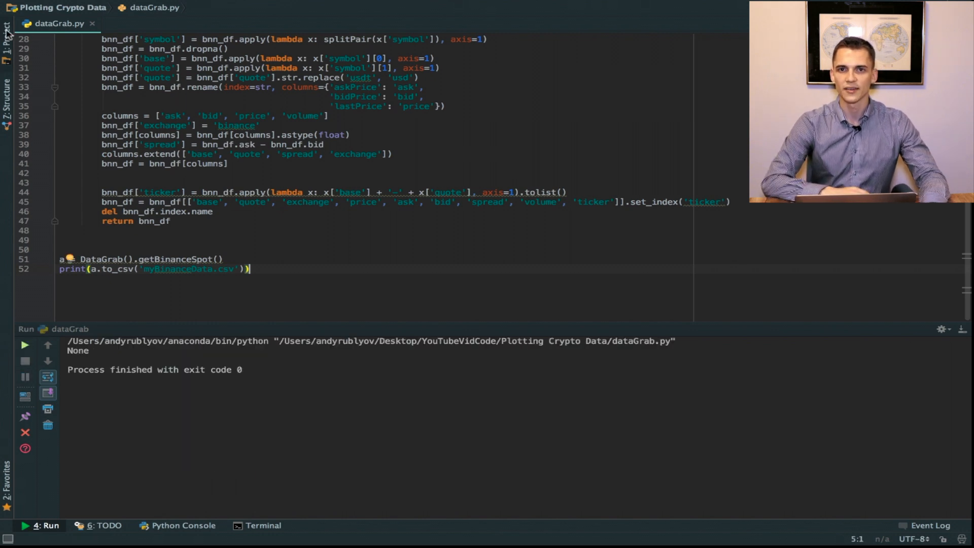
pyautogui.click(8, 30)
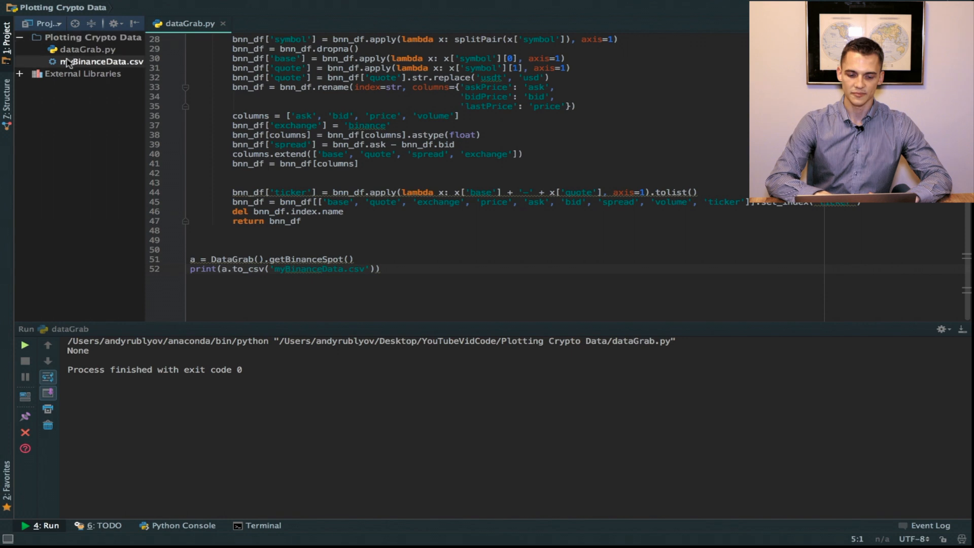